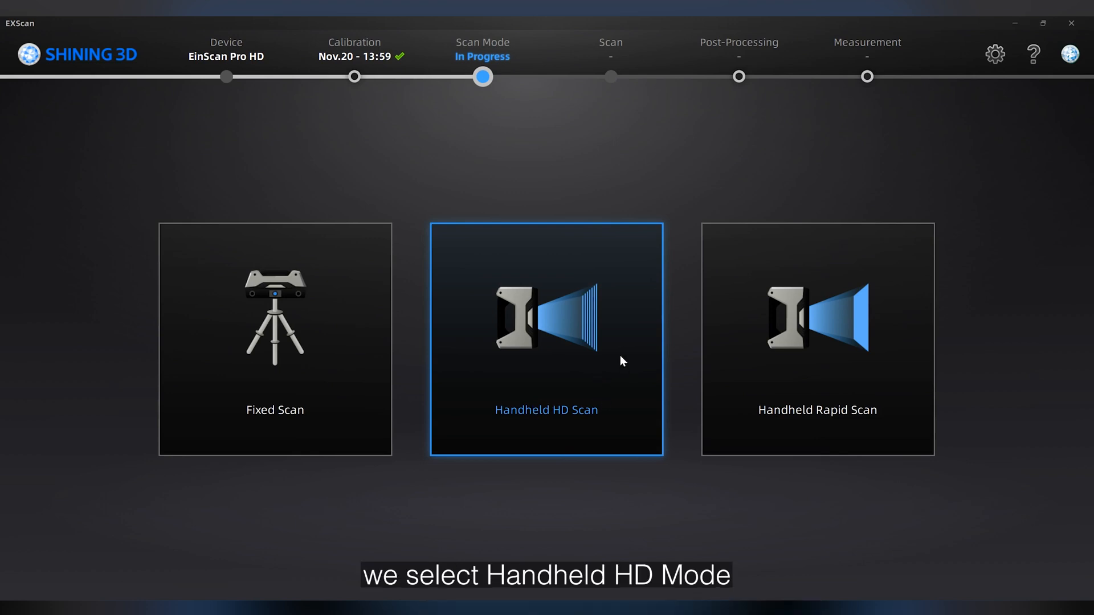
Step: Begin a Handheld HD Scan project at 0.2 mm resolution with texture scanning left off
{"action": "left_click", "coordinate": [546, 340]}
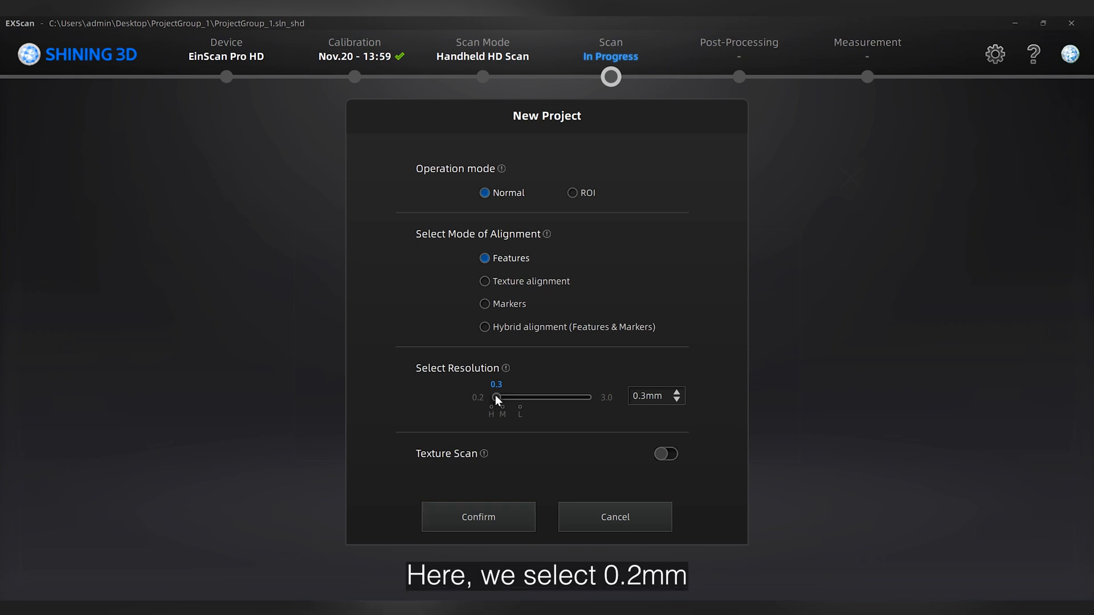
{"action": "left_click_drag", "start_coordinate": [496, 398], "coordinate": [490, 397]}
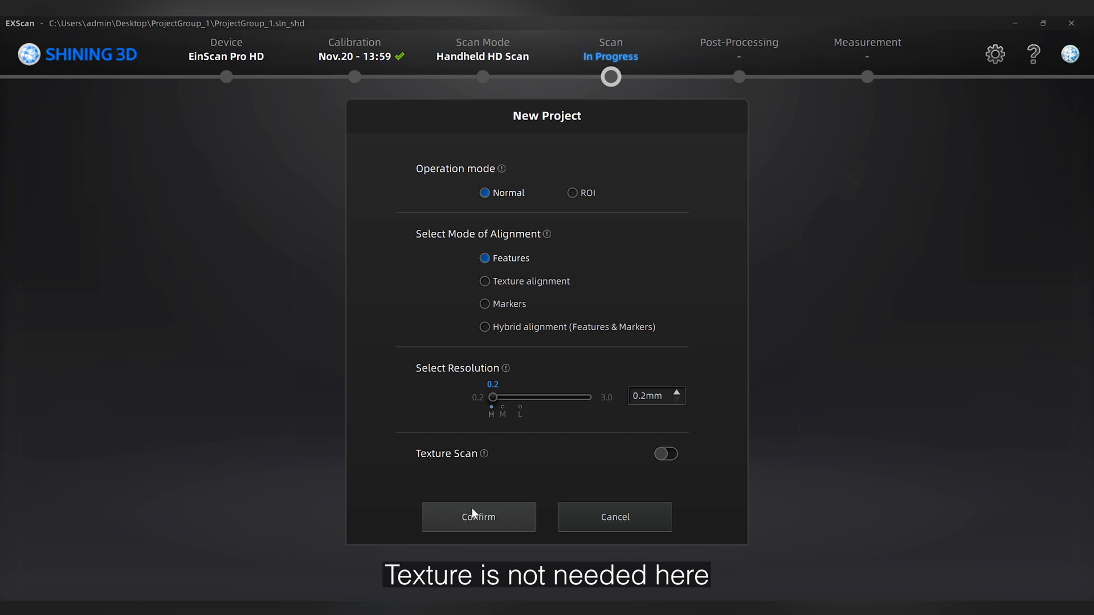
{"action": "left_click", "coordinate": [478, 518]}
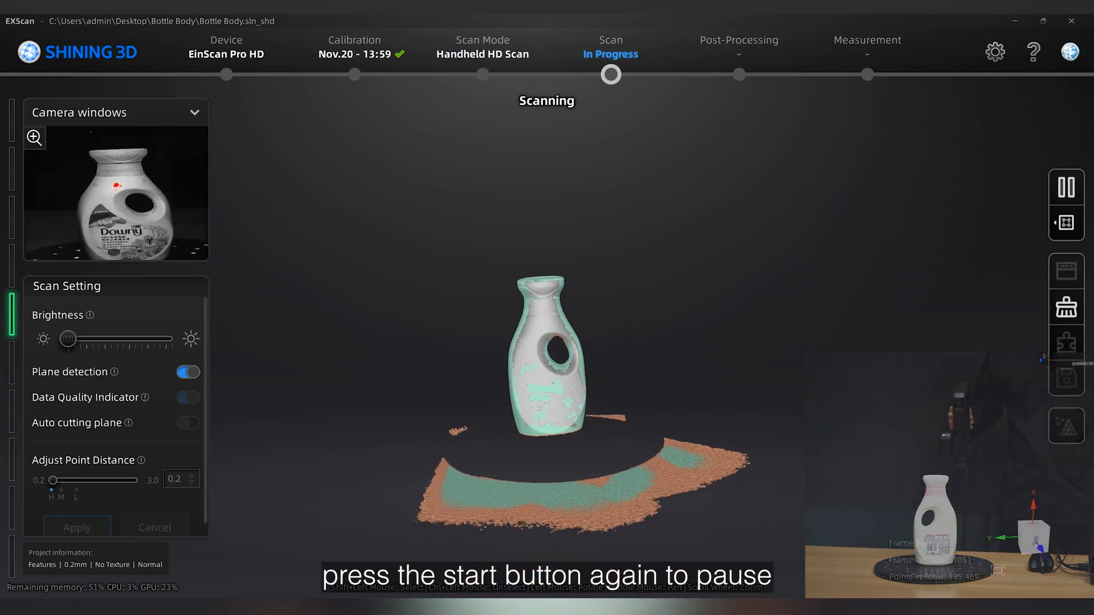
Step: Pause the bottle scan and apply the edit that removes the table data
{"action": "left_click", "coordinate": [1065, 186]}
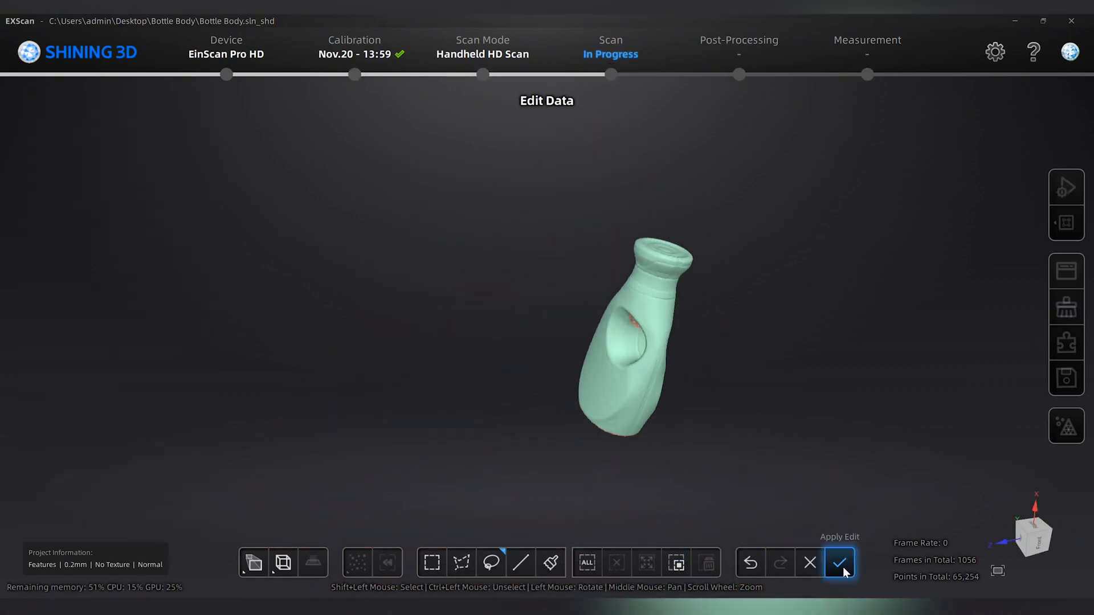
{"action": "left_click", "coordinate": [840, 563]}
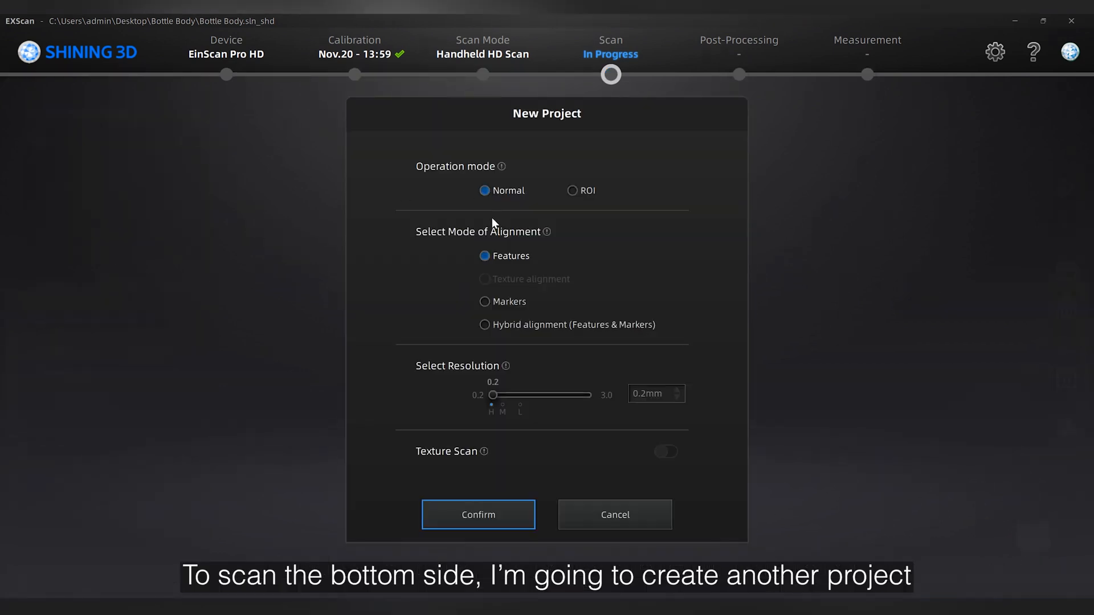
Step: Confirm the bottom-side project and generate point clouds from its scan
{"action": "left_click", "coordinate": [478, 514]}
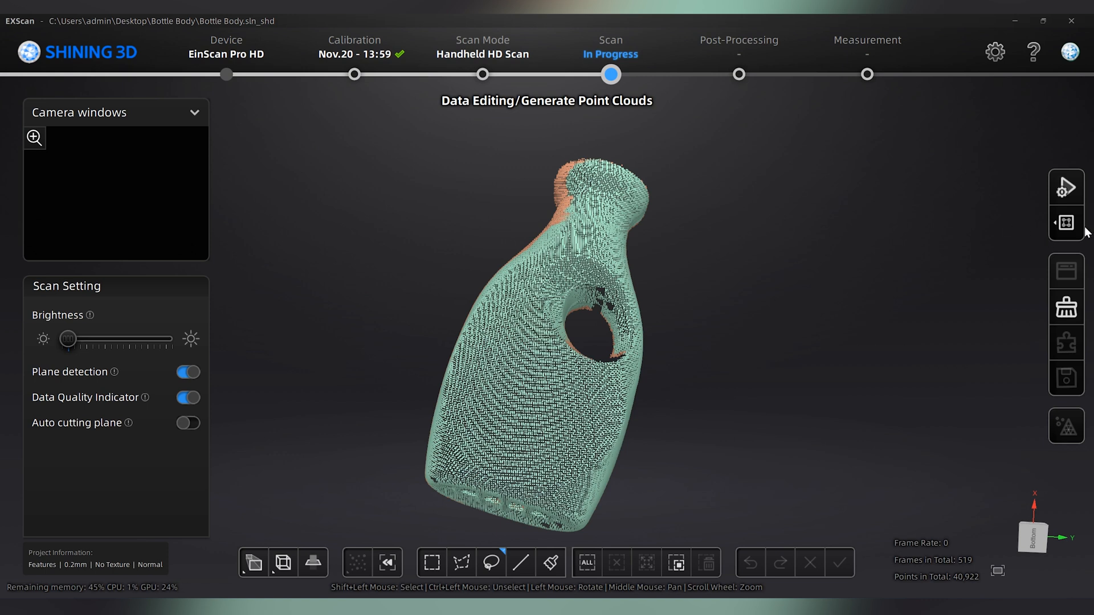
{"action": "left_click", "coordinate": [840, 562]}
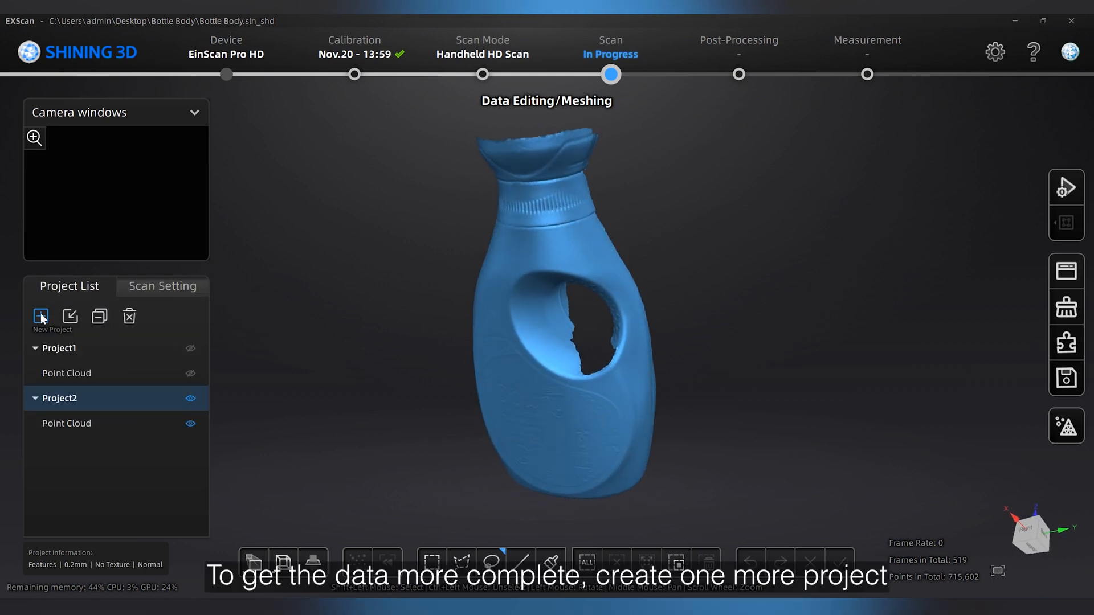
Step: Add a new project from the Project List and scan the standing bottle's remaining side
{"action": "left_click", "coordinate": [40, 316]}
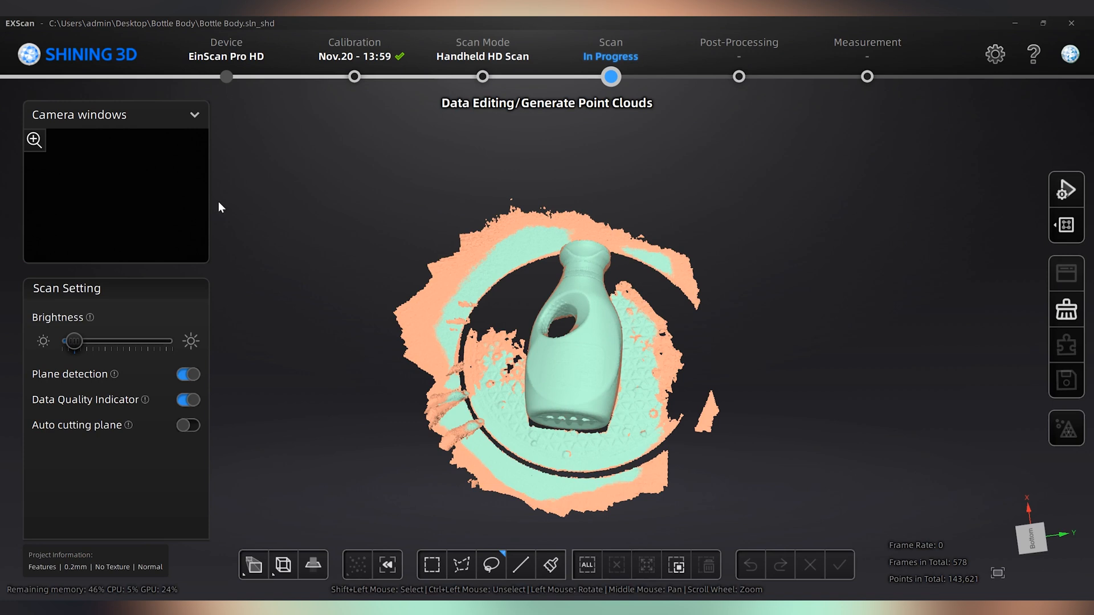
{"action": "left_click", "coordinate": [676, 565]}
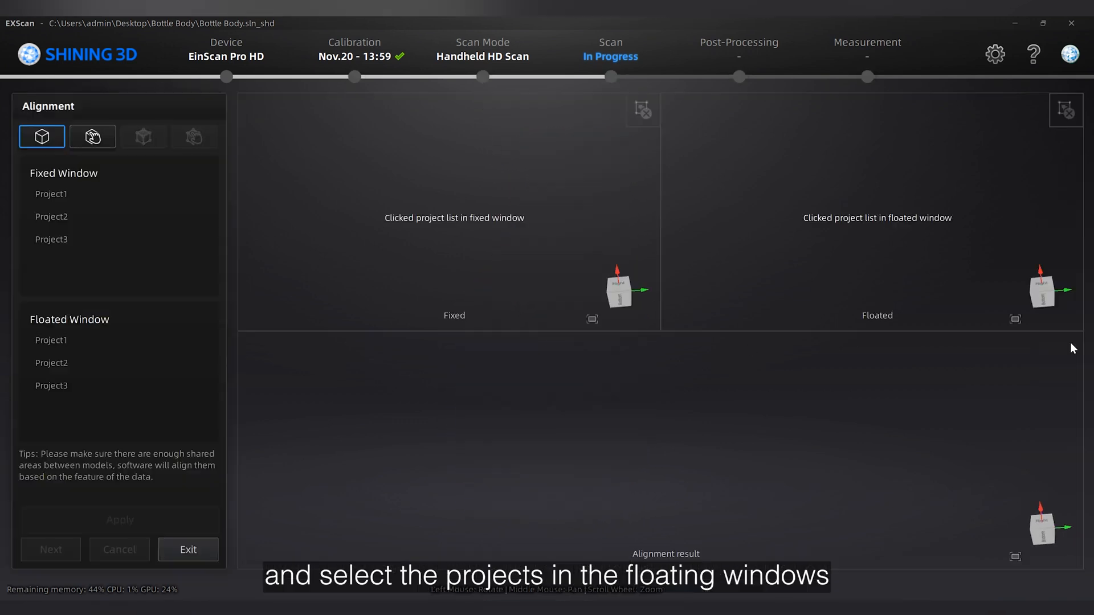
Step: Align Project2 onto fixed Project1, then Project3 onto Group1, and finish alignment
{"action": "left_click", "coordinate": [51, 363]}
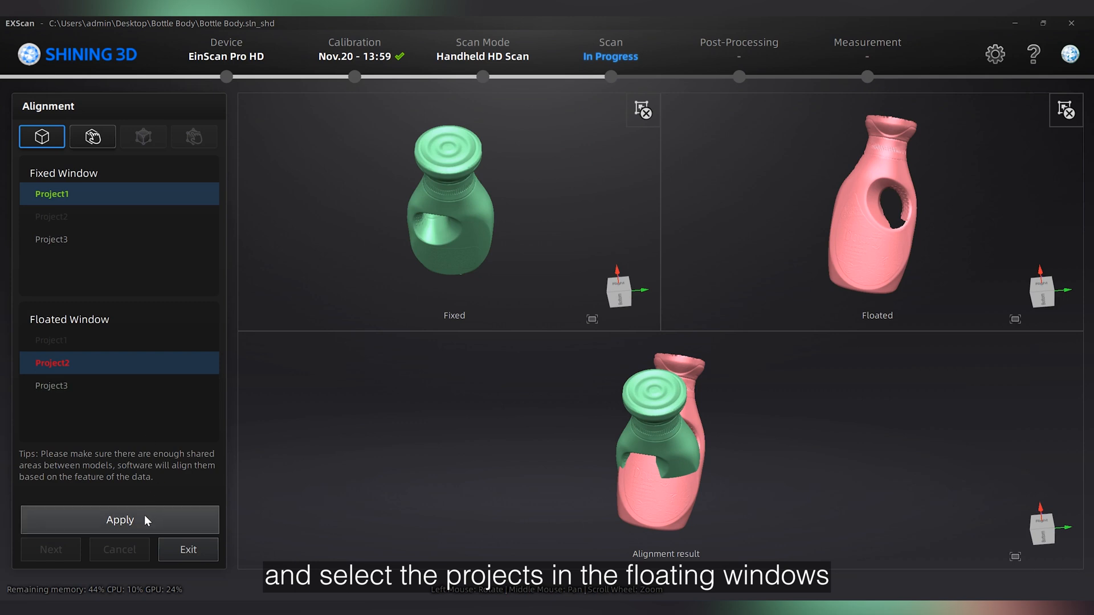
{"action": "left_click", "coordinate": [118, 520]}
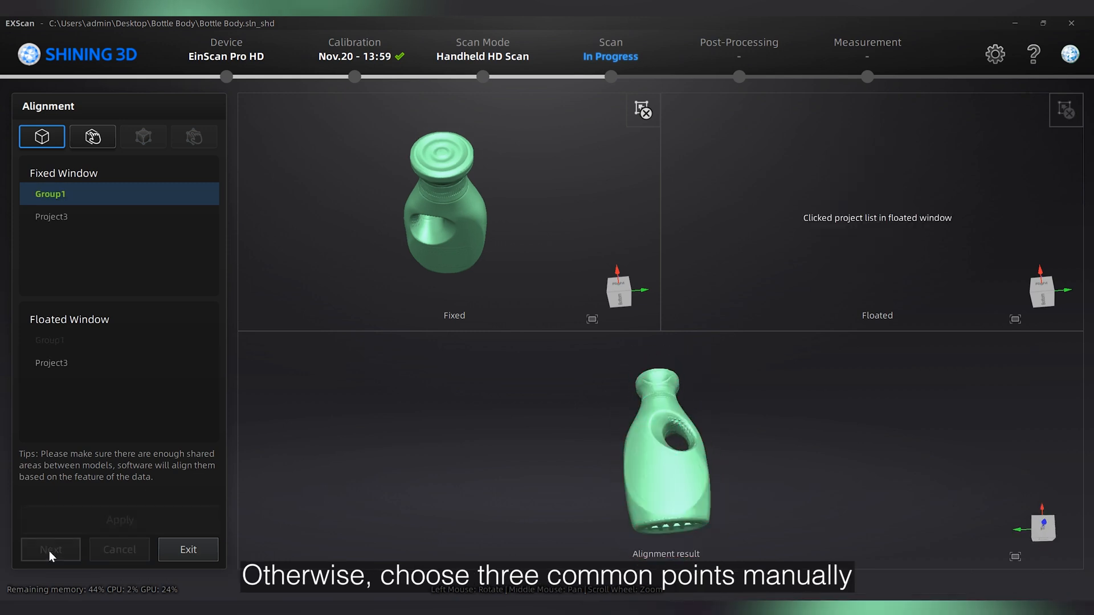
{"action": "left_click", "coordinate": [49, 549]}
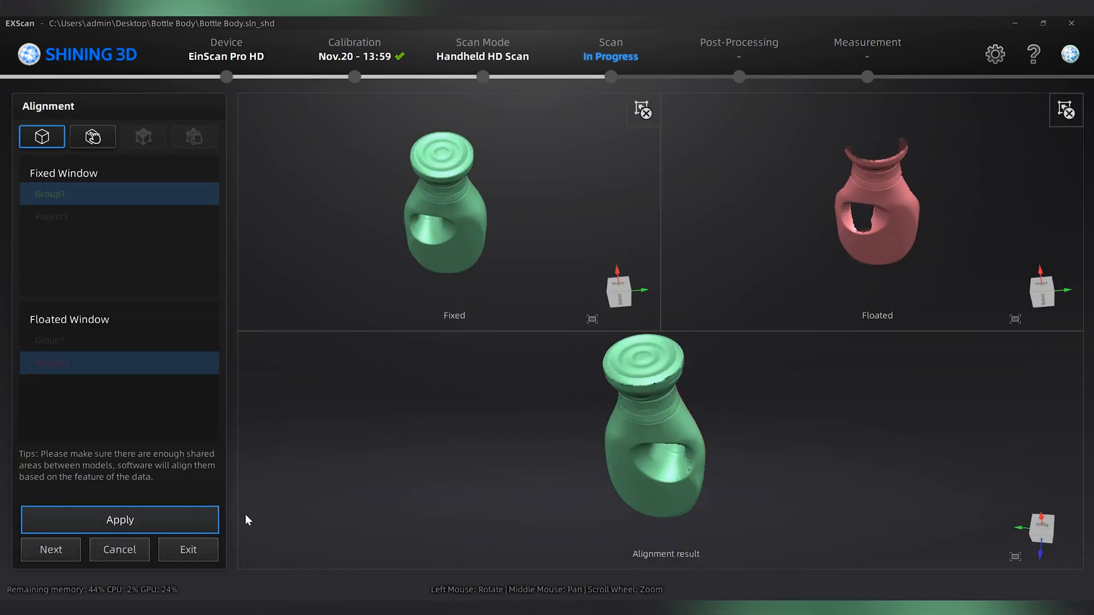
{"action": "left_click", "coordinate": [51, 549]}
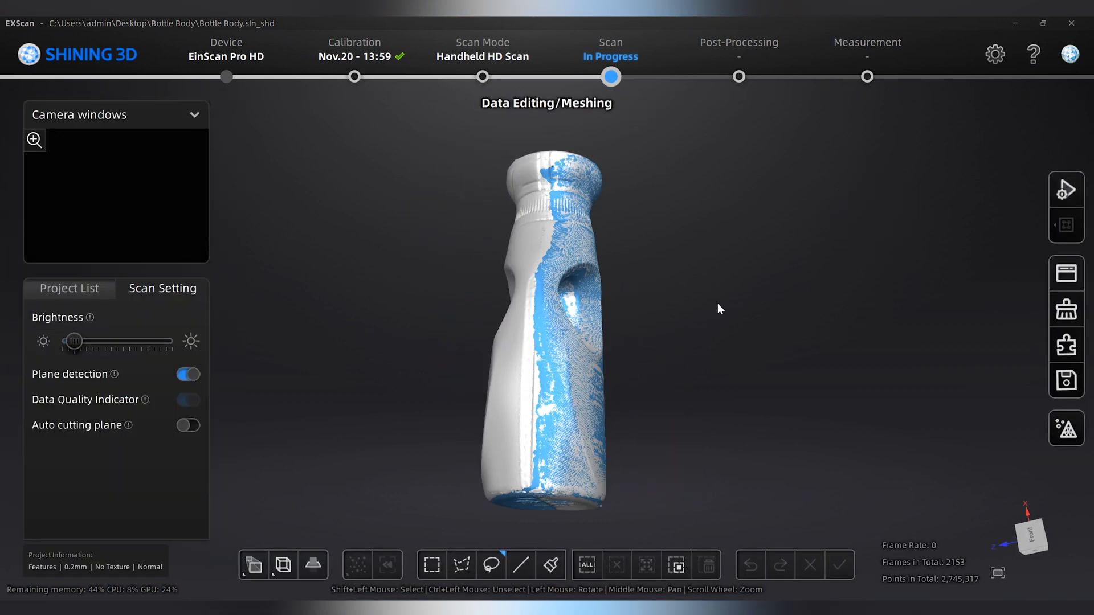
{"action": "left_click", "coordinate": [1066, 189]}
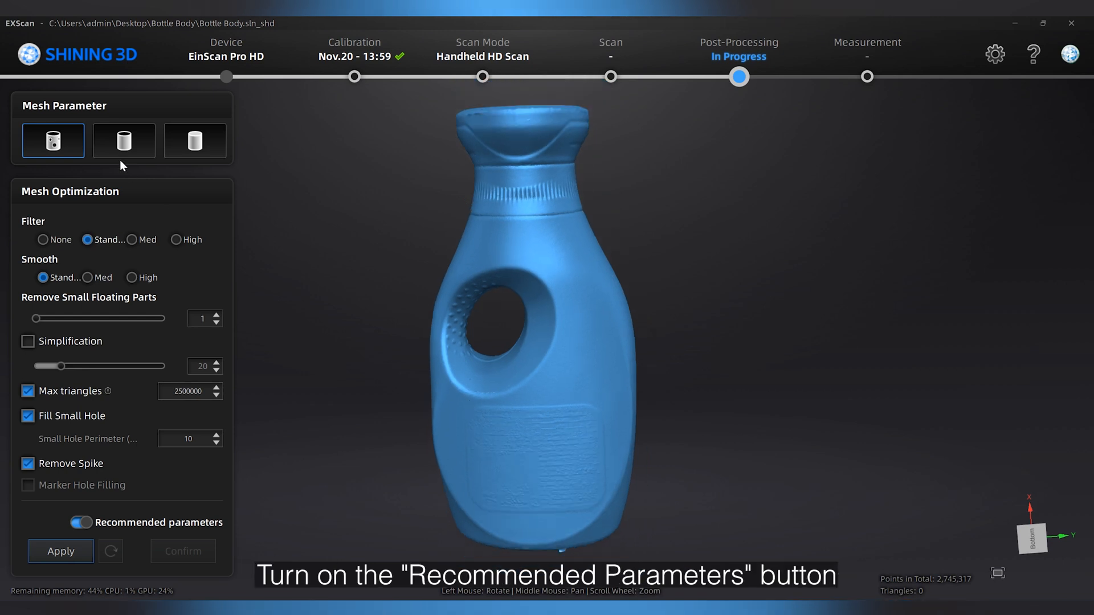
Step: Mesh the combined bottle with recommended parameters, inspect it and confirm the result
{"action": "left_click", "coordinate": [61, 552]}
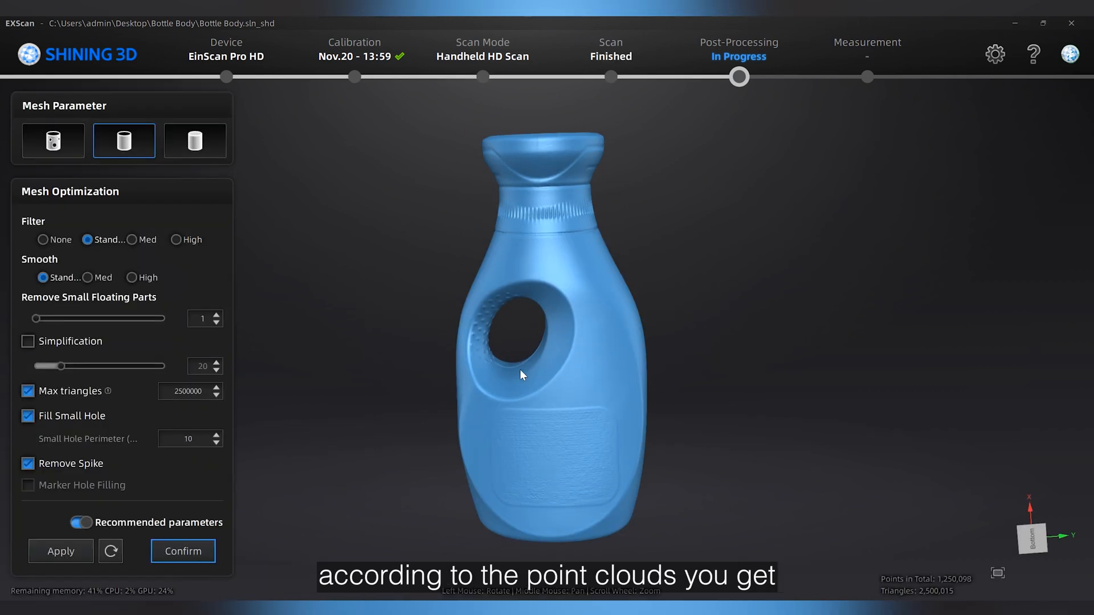
{"action": "left_click_drag", "start_coordinate": [520, 375], "coordinate": [611, 410]}
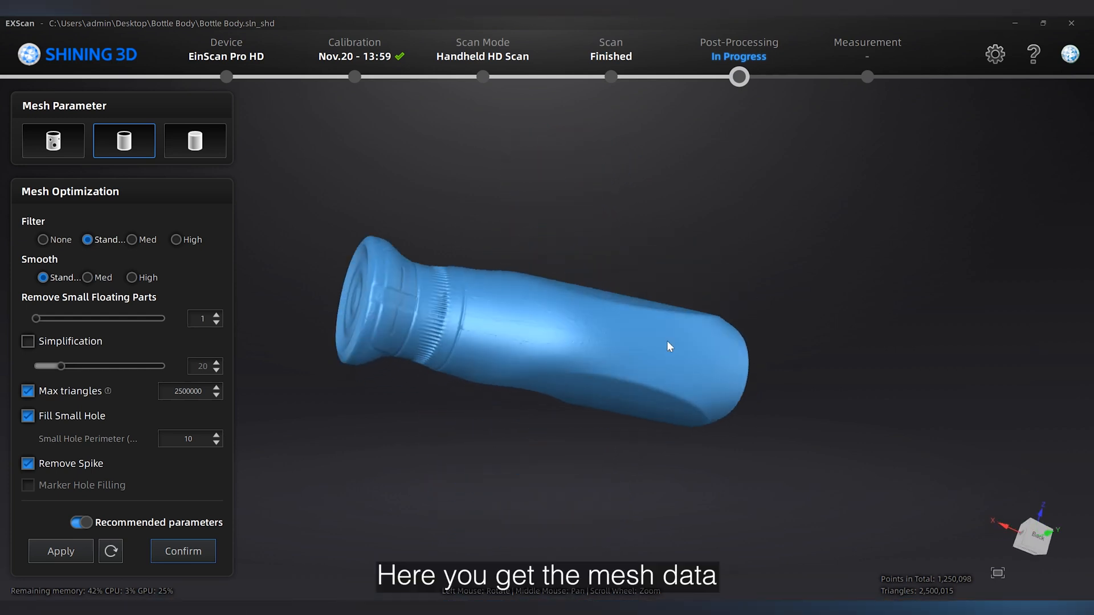
{"action": "left_click_drag", "start_coordinate": [669, 346], "coordinate": [414, 391]}
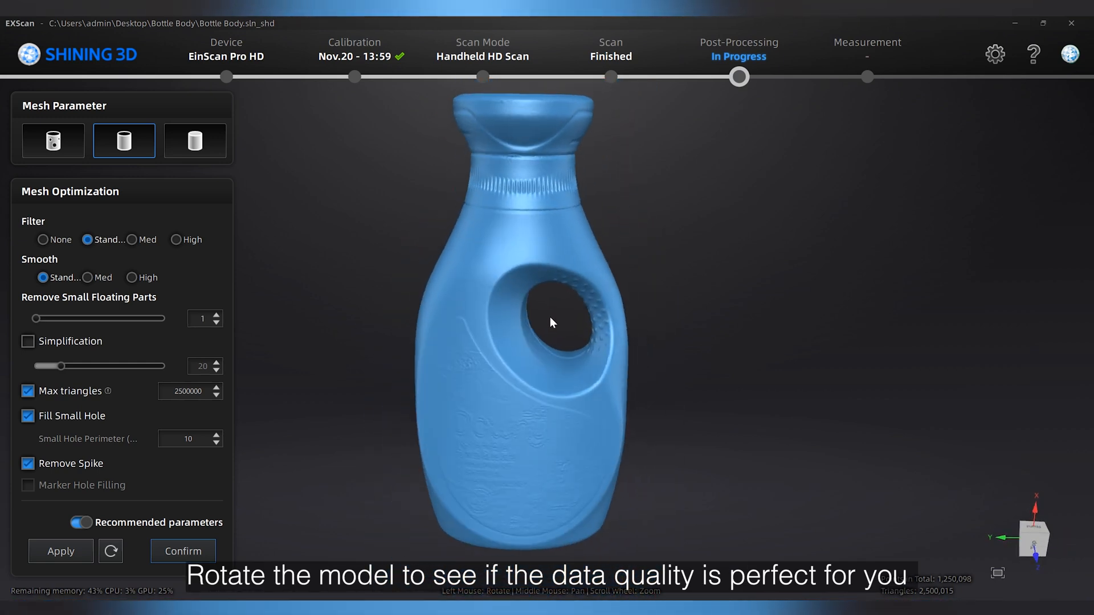
{"action": "left_click", "coordinate": [182, 551]}
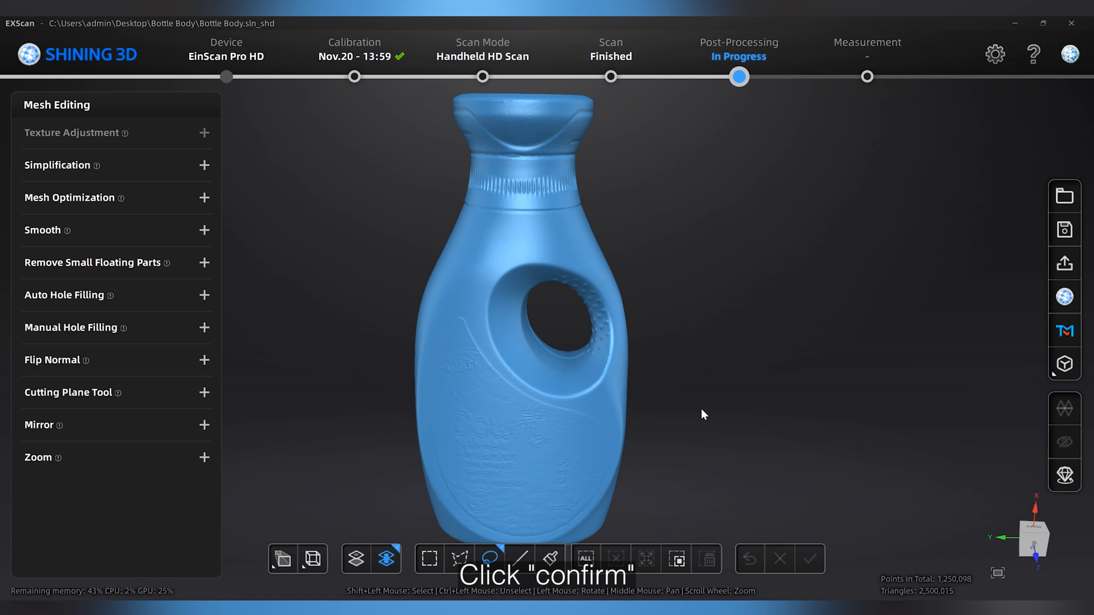
{"action": "left_click", "coordinate": [809, 558]}
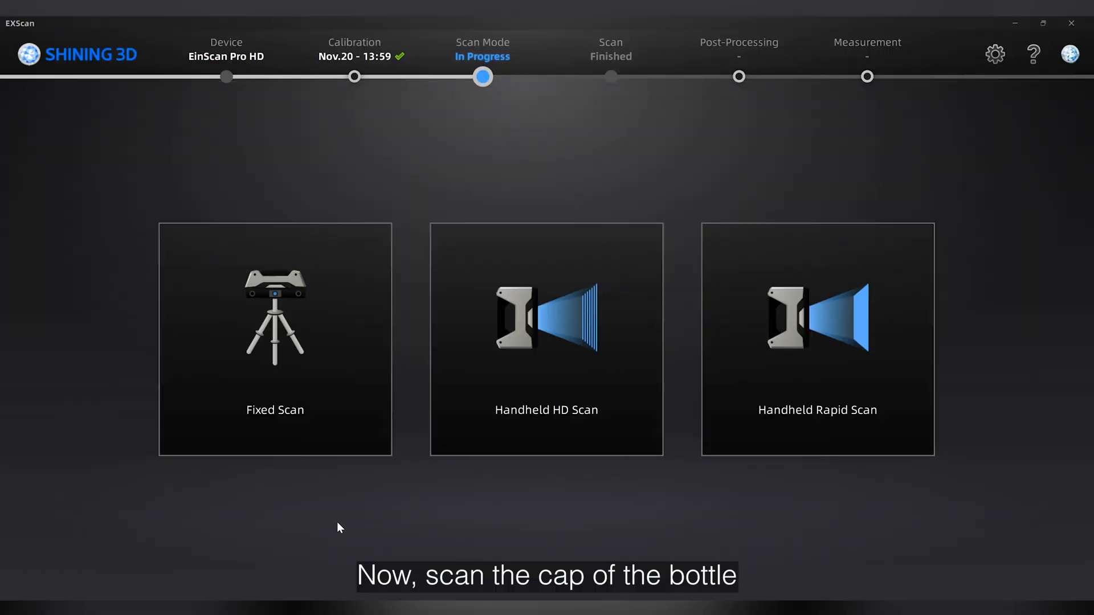
Step: Begin a Fixed Scan non-texture project group Bottle Cap_1 with brightness raised to 2
{"action": "left_click", "coordinate": [275, 340]}
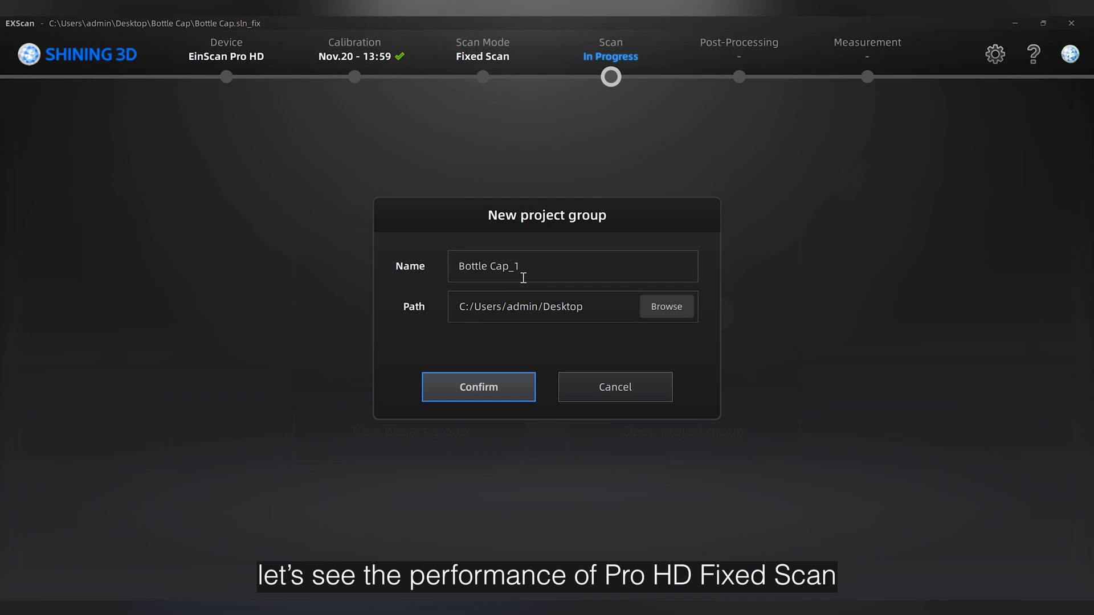
{"action": "left_click", "coordinate": [477, 386]}
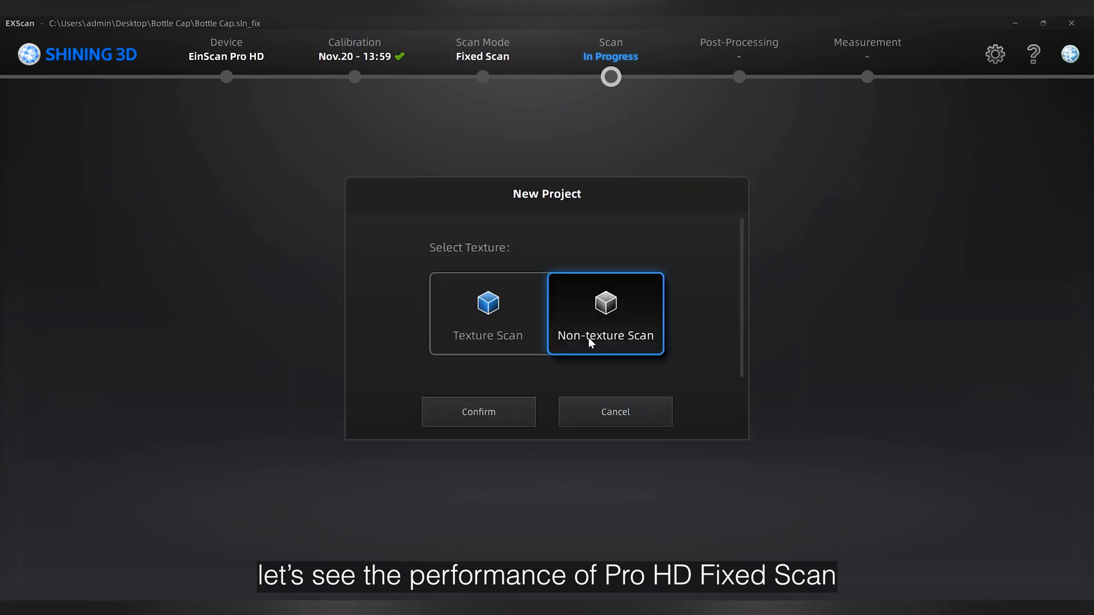
{"action": "left_click", "coordinate": [478, 412]}
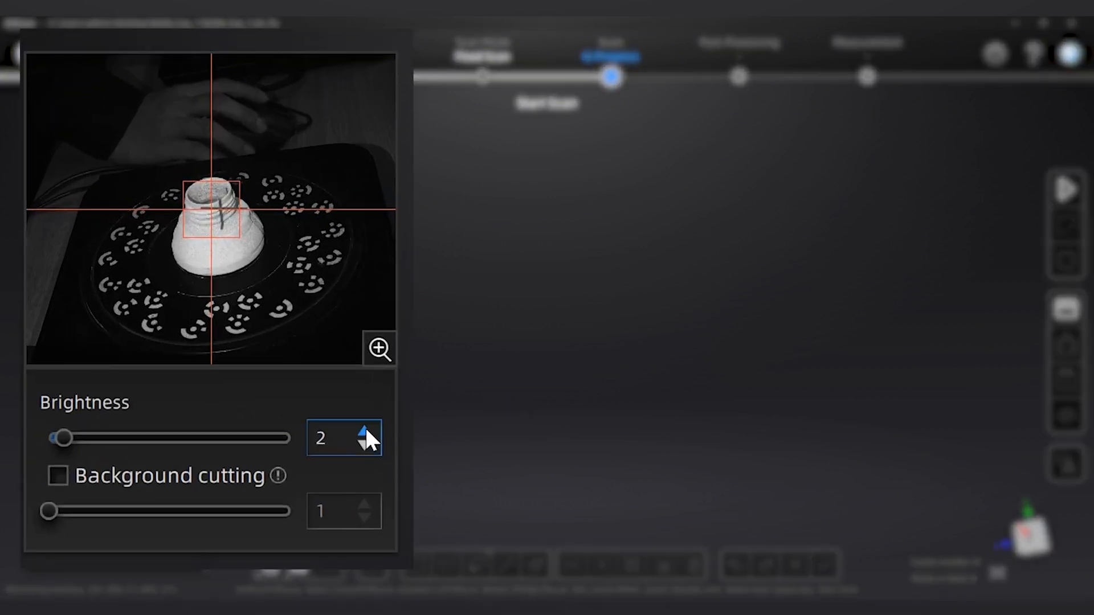
{"action": "left_click", "coordinate": [367, 433]}
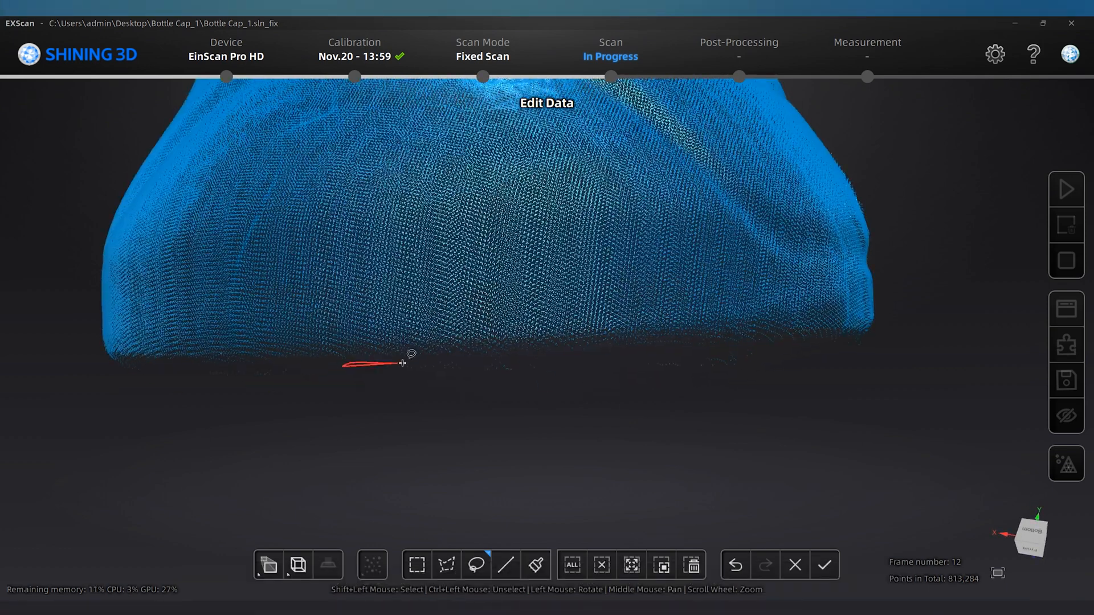
Step: Delete stray points under the cap and start the flipped cap's second turntable round
{"action": "left_click_drag", "start_coordinate": [402, 363], "coordinate": [537, 359]}
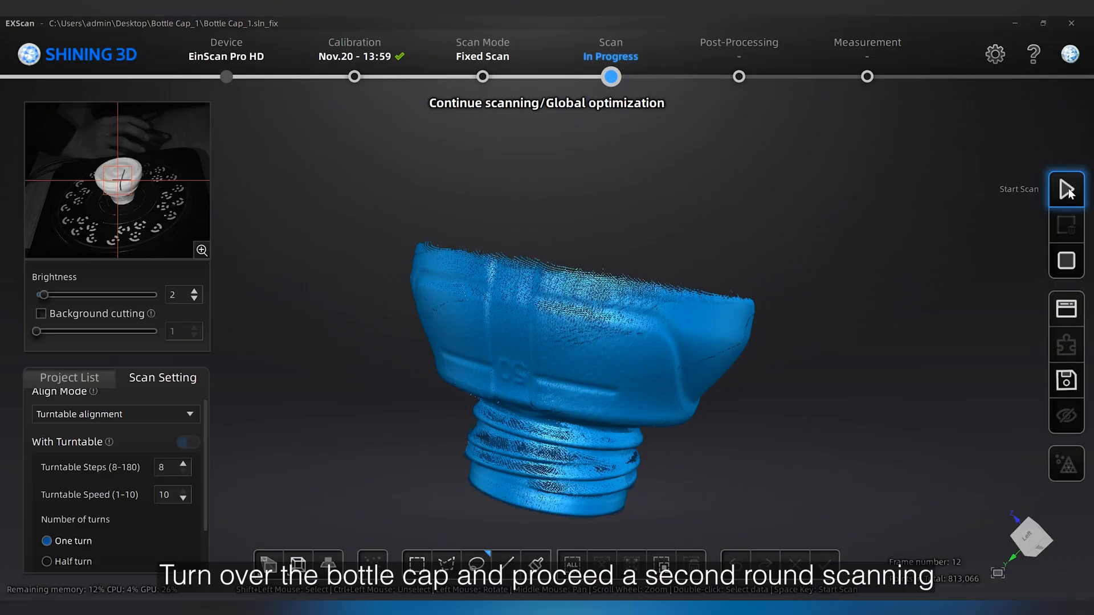
{"action": "left_click", "coordinate": [1067, 189]}
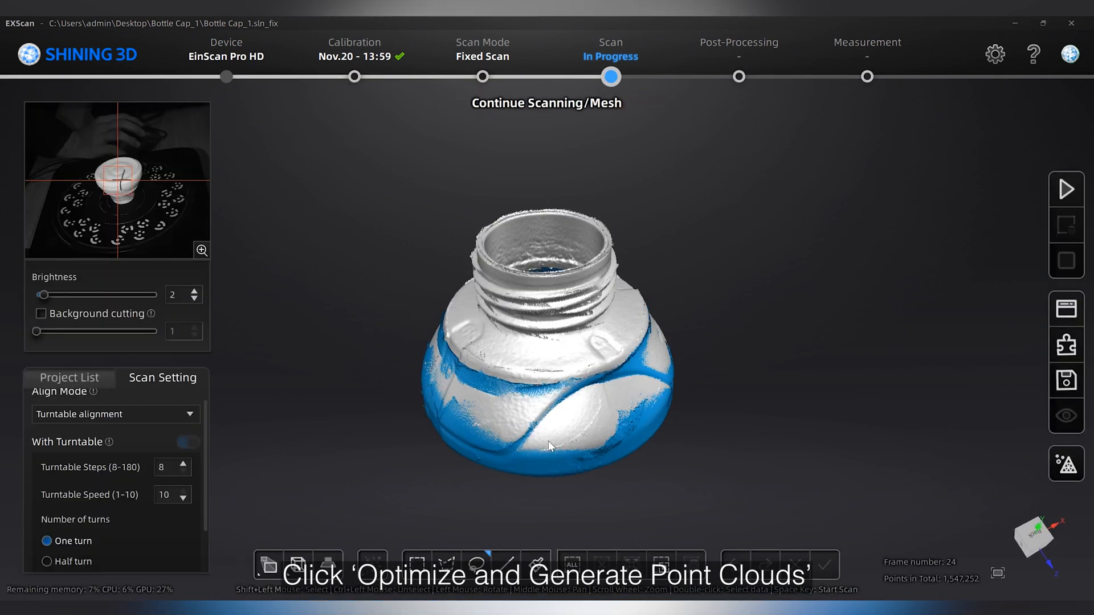
Step: Generate the cap's point cloud and confirm a semi-watertight mesh with recommended parameters
{"action": "left_click", "coordinate": [1067, 190]}
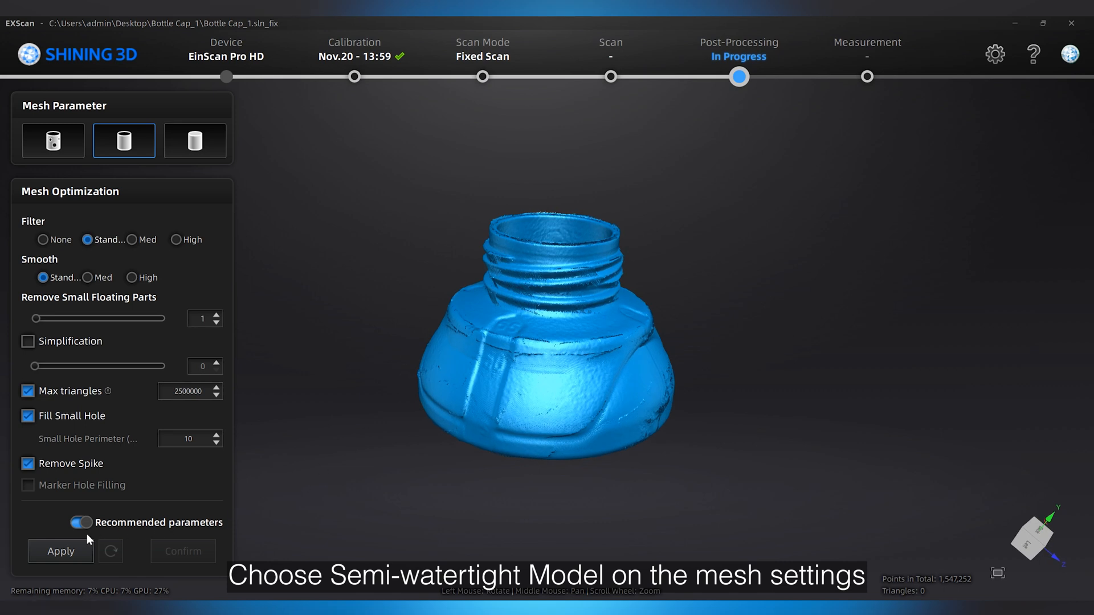
{"action": "left_click", "coordinate": [60, 551]}
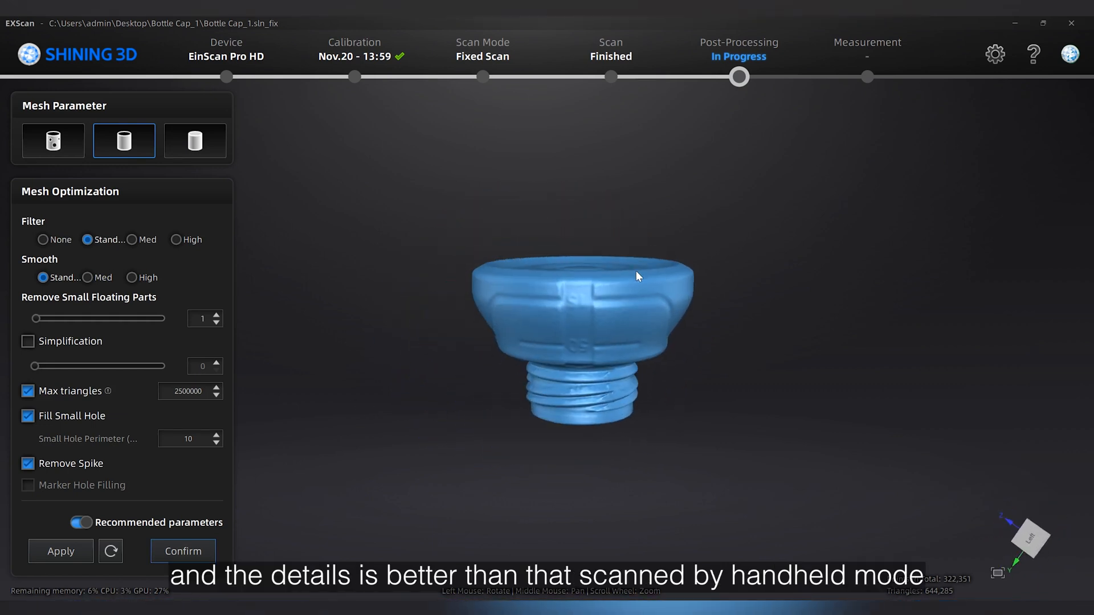
{"action": "left_click", "coordinate": [182, 552]}
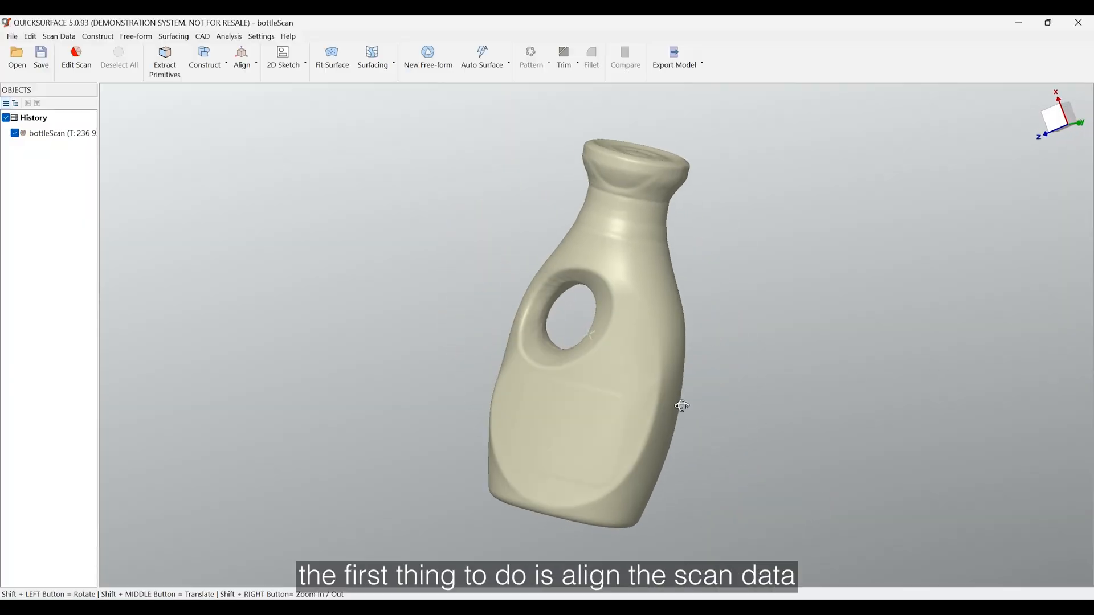
Step: Create a symmetry plane through the bottle scan via Construct > Symmetry Plane
{"action": "left_click_drag", "start_coordinate": [682, 405], "coordinate": [668, 434]}
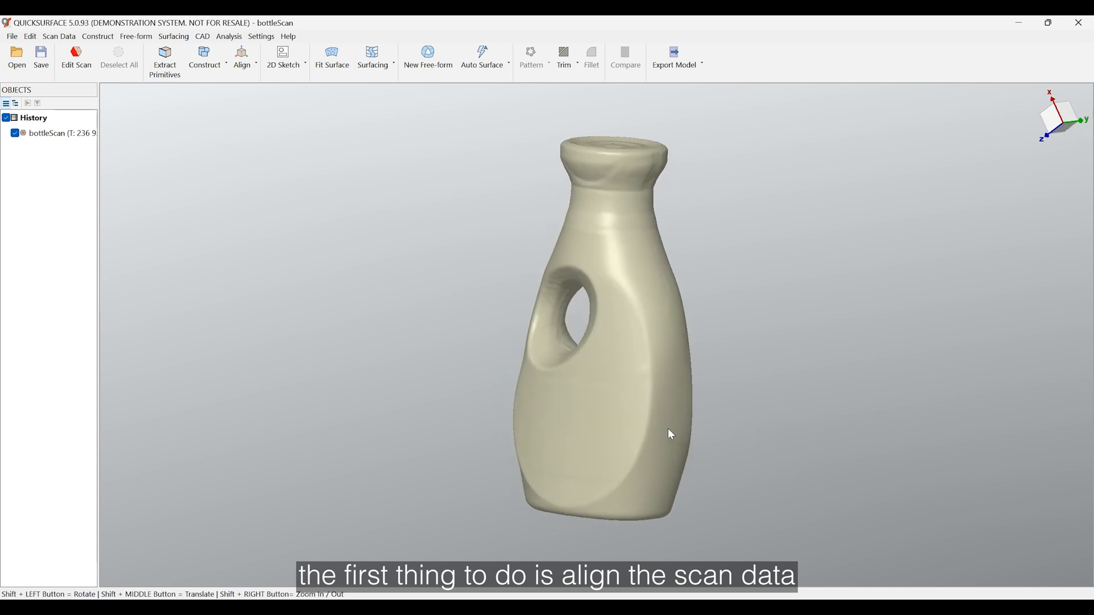
{"action": "left_click", "coordinate": [204, 55]}
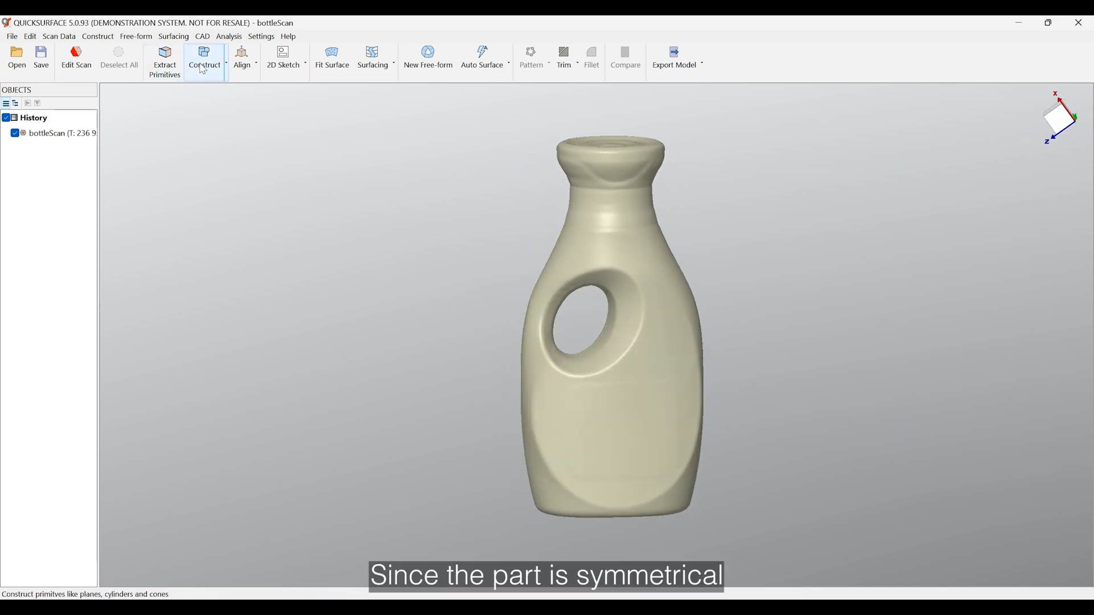
{"action": "left_click", "coordinate": [204, 56]}
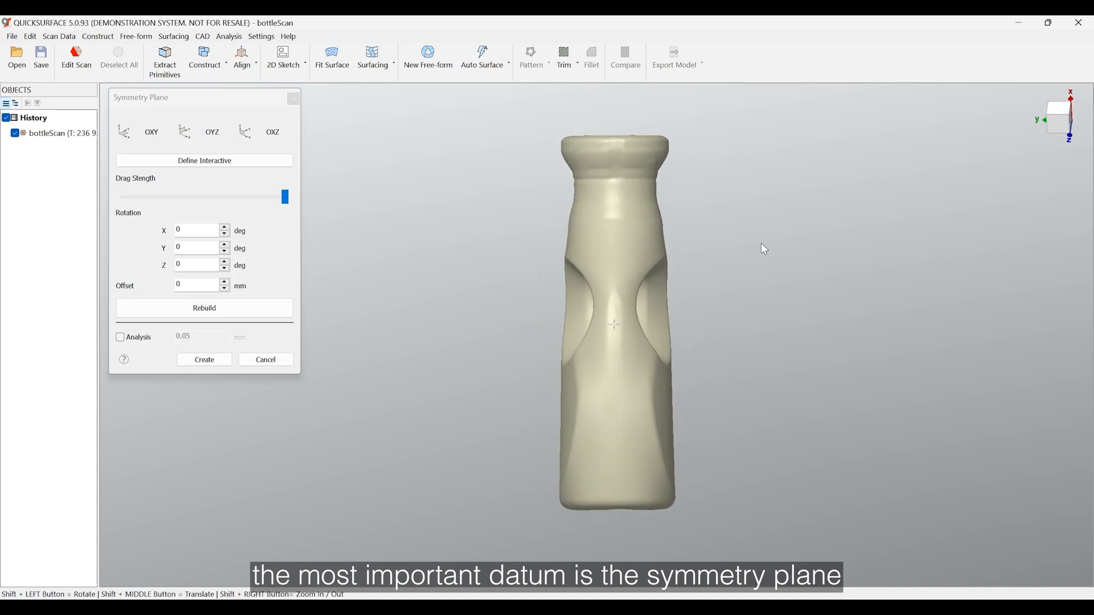
{"action": "left_click", "coordinate": [204, 307]}
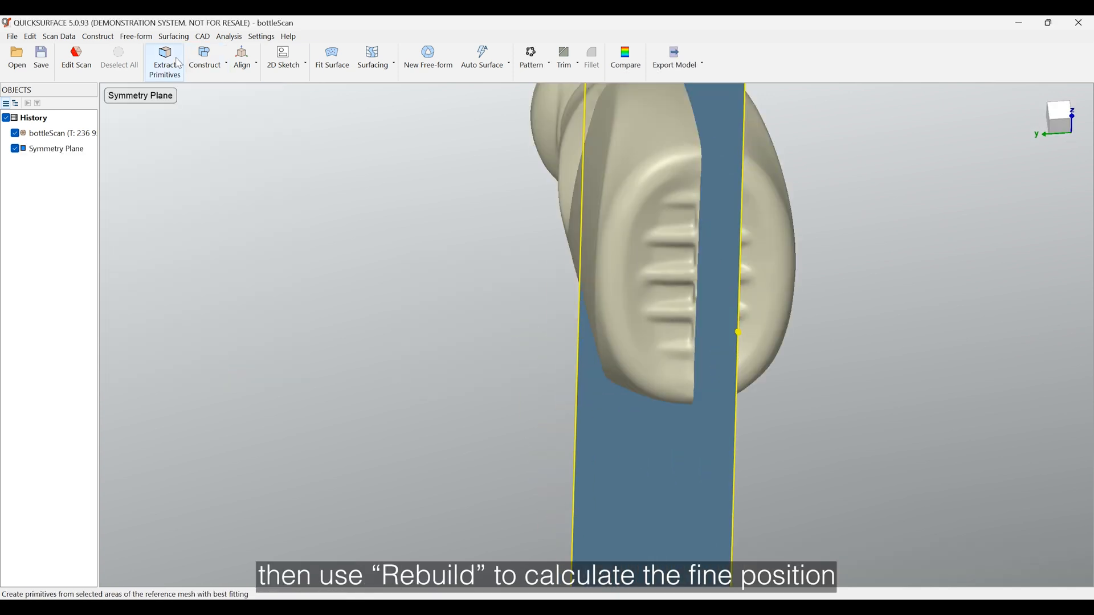
{"action": "left_click", "coordinate": [164, 56]}
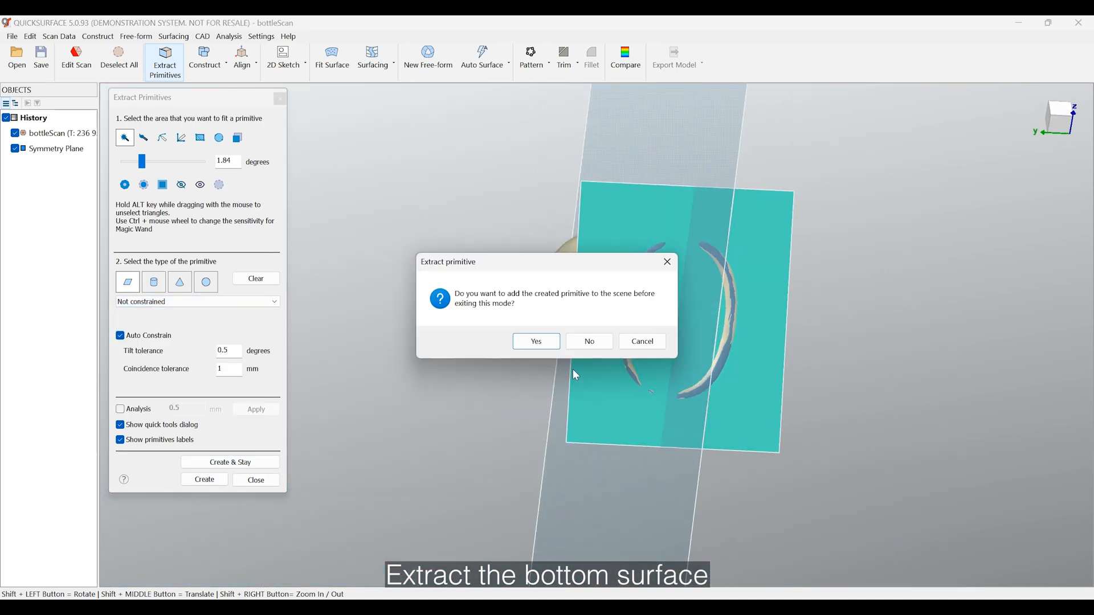
Step: Add the fitted bottom plane and top-neck cylinder, then align the scan to world coordinates
{"action": "left_click", "coordinate": [536, 341]}
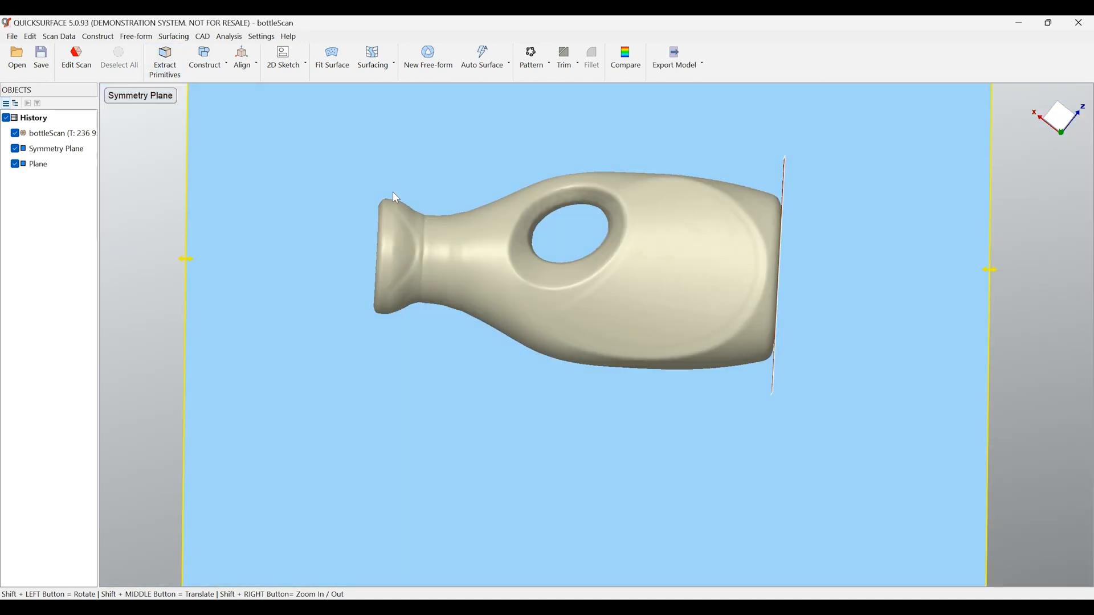
{"action": "left_click", "coordinate": [164, 56]}
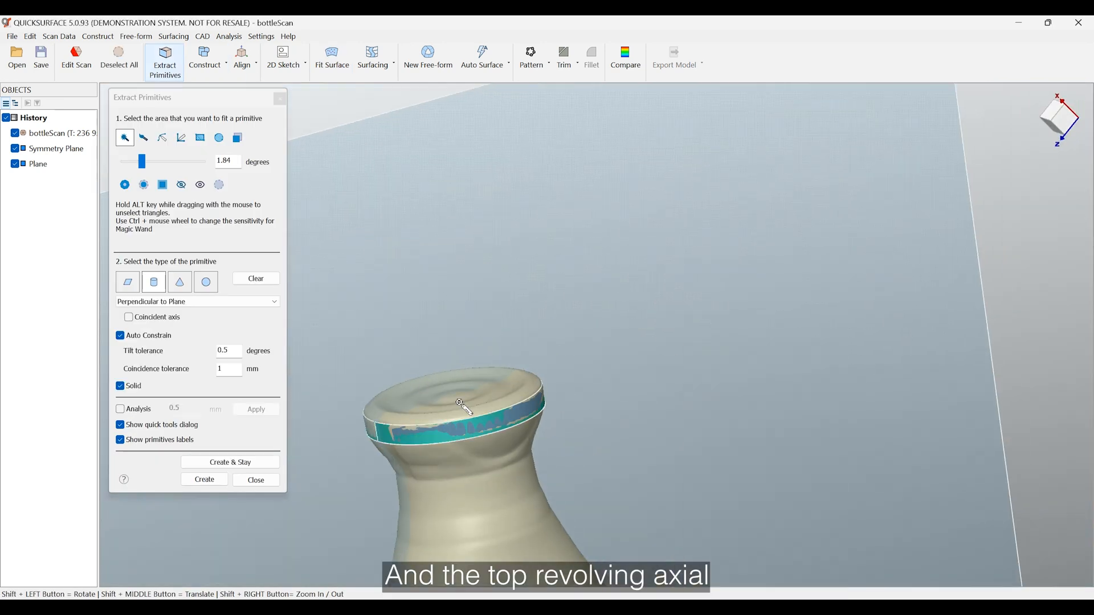
{"action": "left_click", "coordinate": [241, 58]}
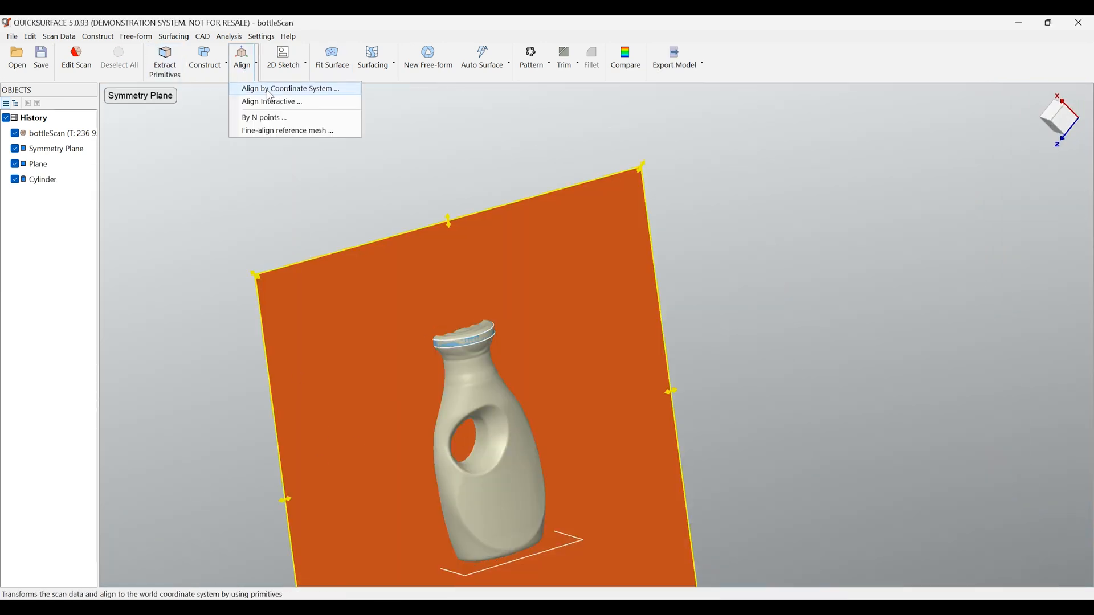
{"action": "left_click", "coordinate": [290, 88]}
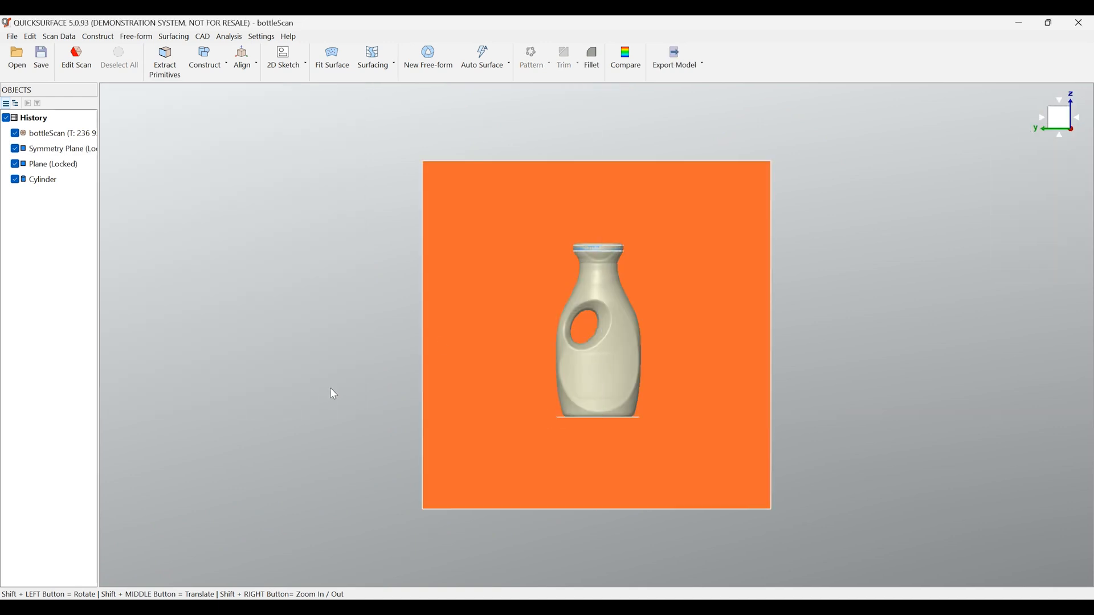
Step: Create a Z-axis revolved-profile sketch from the scan and auto-fillet its corners
{"action": "left_click", "coordinate": [283, 57]}
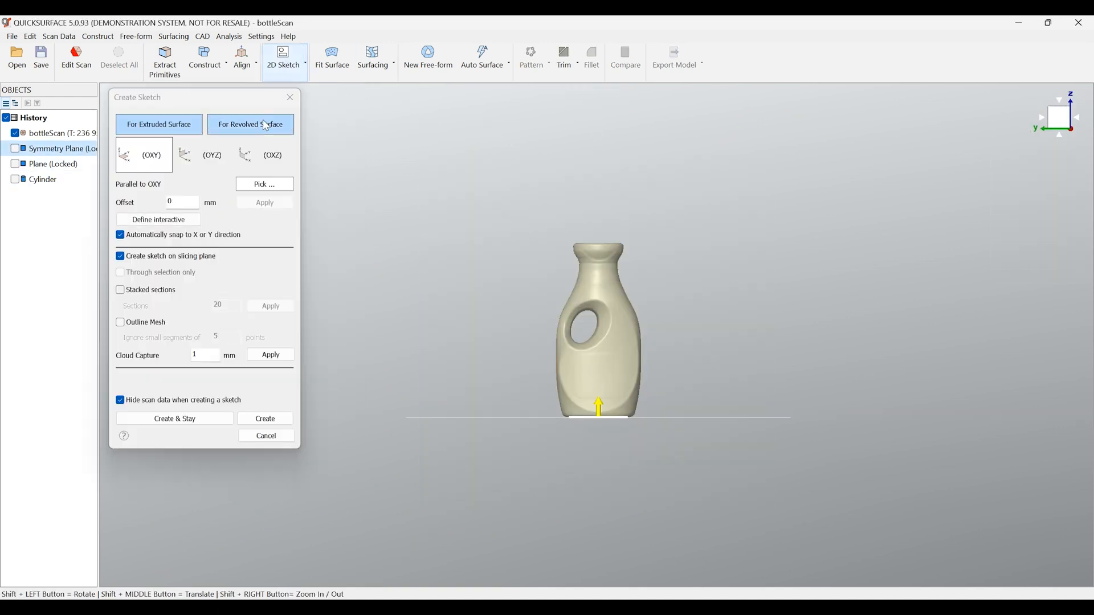
{"action": "left_click", "coordinate": [249, 125]}
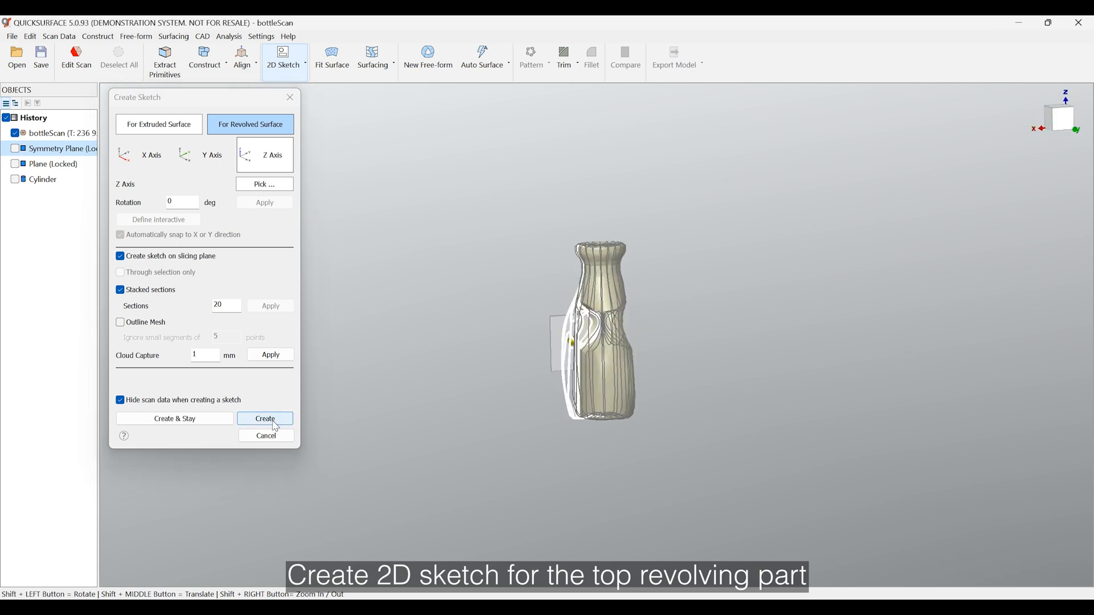
{"action": "left_click", "coordinate": [264, 419]}
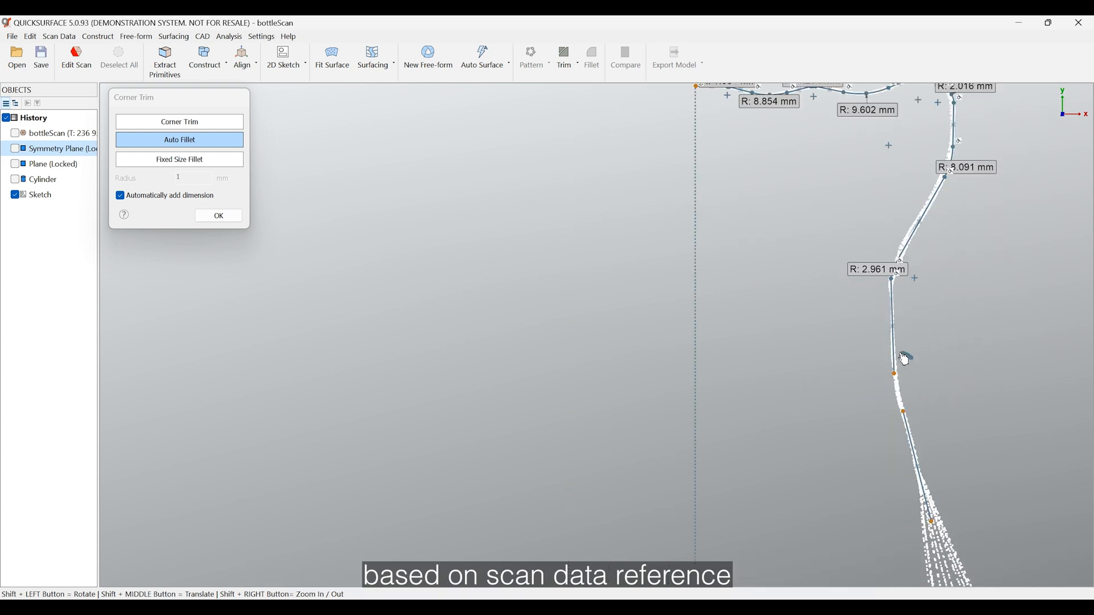
{"action": "left_click", "coordinate": [217, 216]}
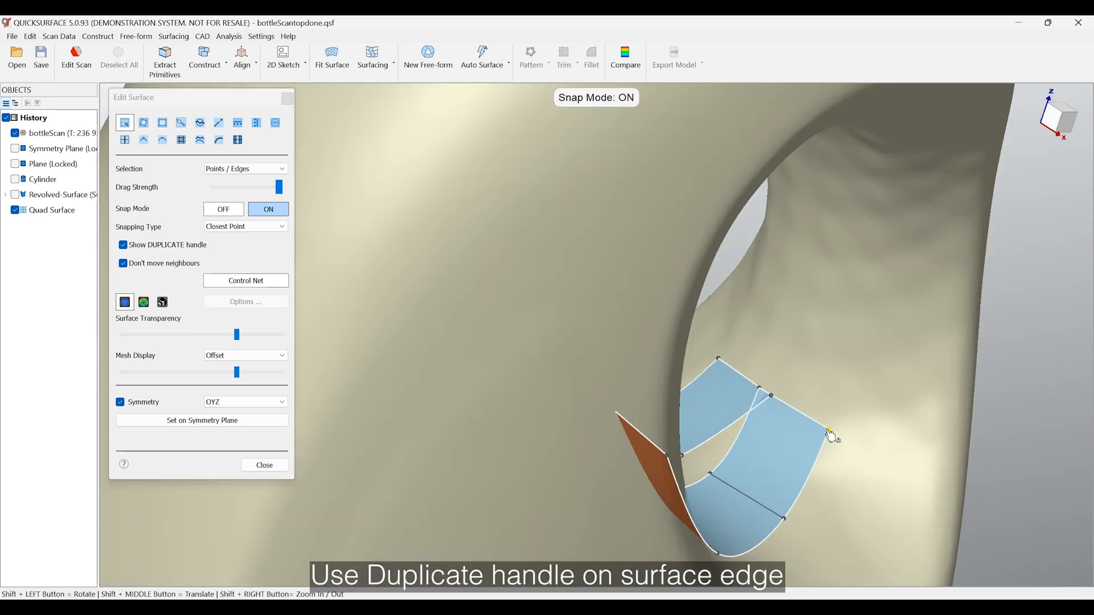
Step: Duplicate the quad surface edge repeatedly until the patch wraps the whole handle opening
{"action": "left_click_drag", "start_coordinate": [831, 436], "coordinate": [851, 318]}
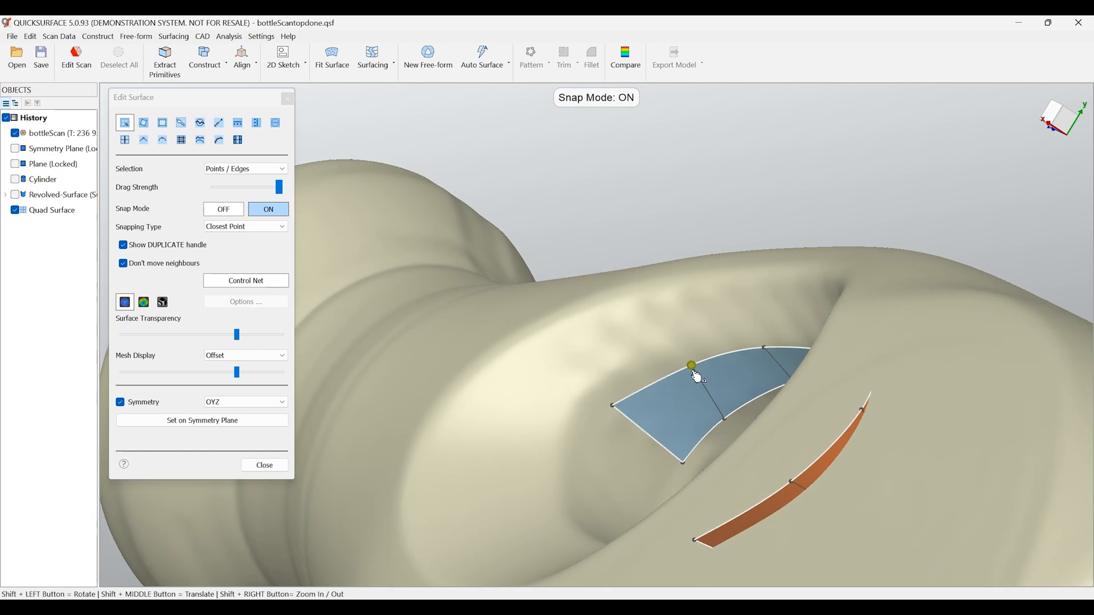
{"action": "left_click_drag", "start_coordinate": [694, 374], "coordinate": [621, 496]}
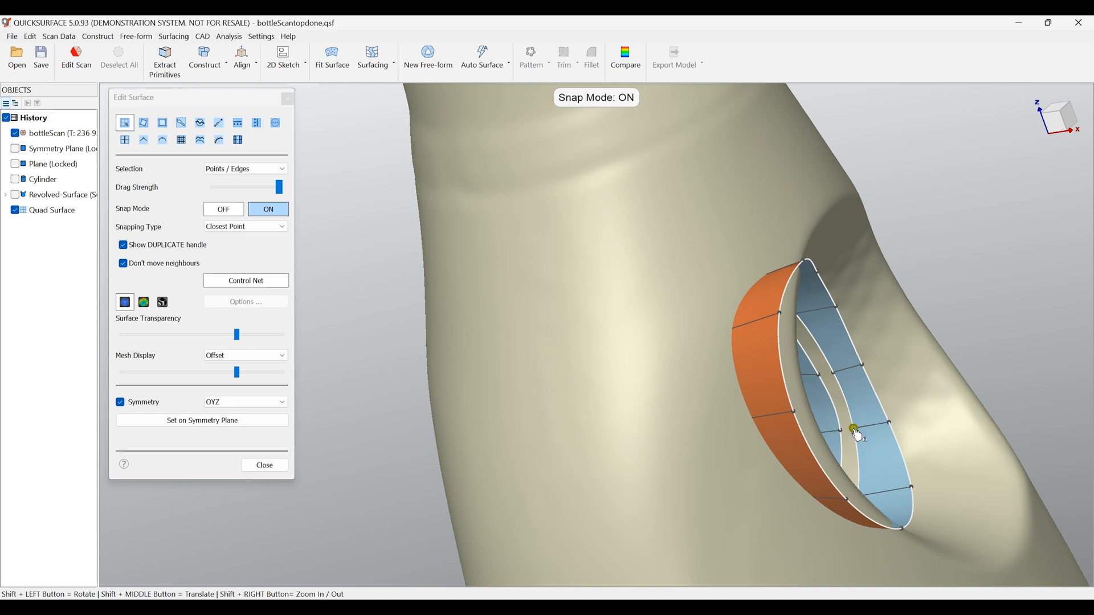
{"action": "left_click_drag", "start_coordinate": [855, 429], "coordinate": [772, 286]}
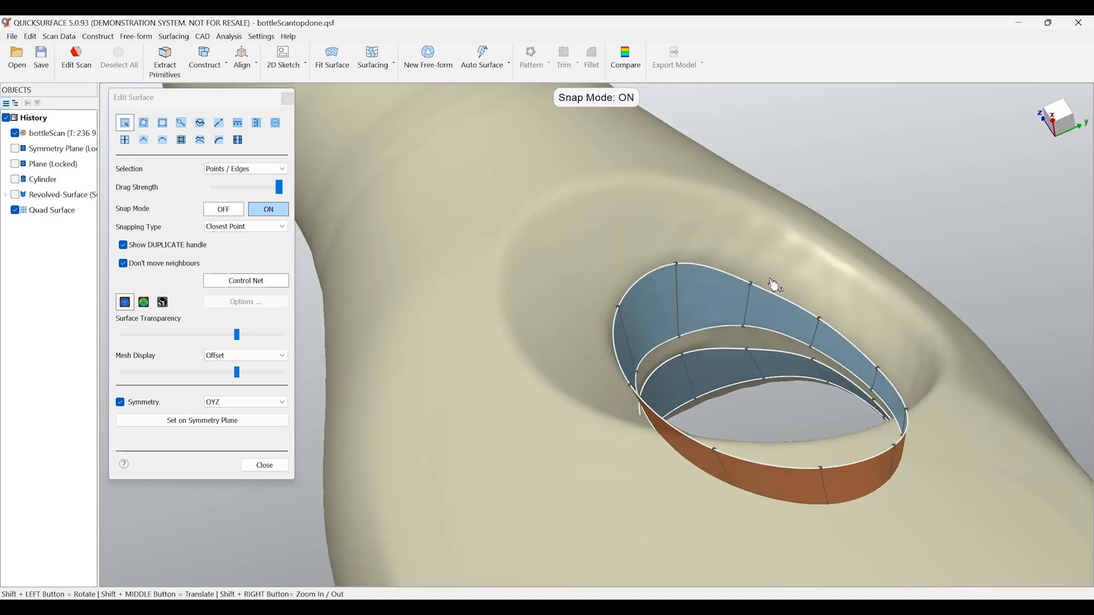
{"action": "left_click_drag", "start_coordinate": [775, 286], "coordinate": [785, 443]}
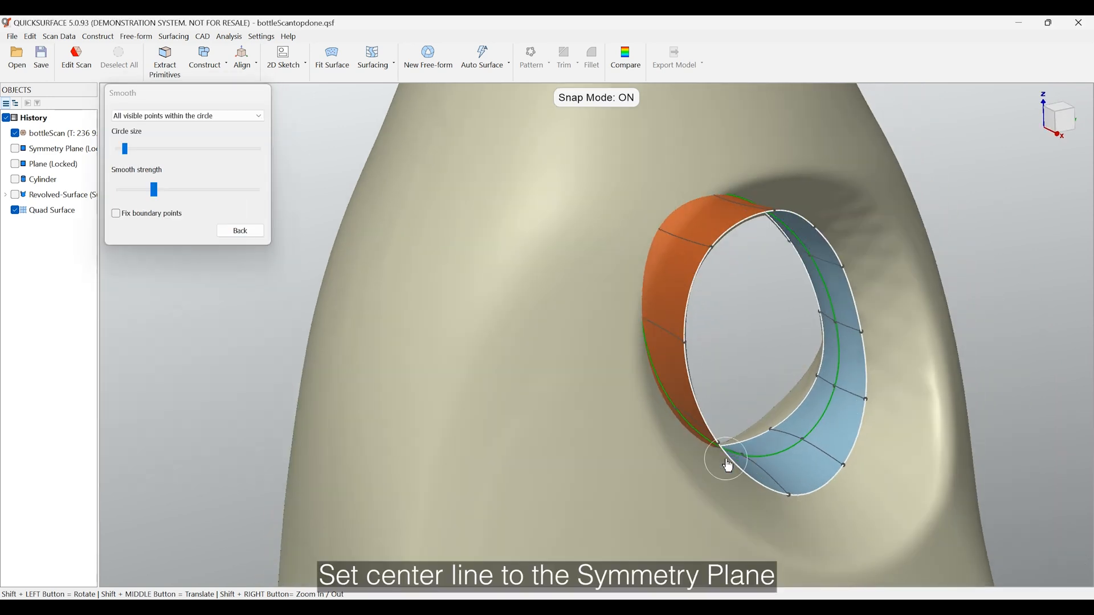
Step: Brush-smooth the handle-hole surface at its rim and inner wall against the deviation map
{"action": "left_click_drag", "start_coordinate": [727, 464], "coordinate": [928, 268]}
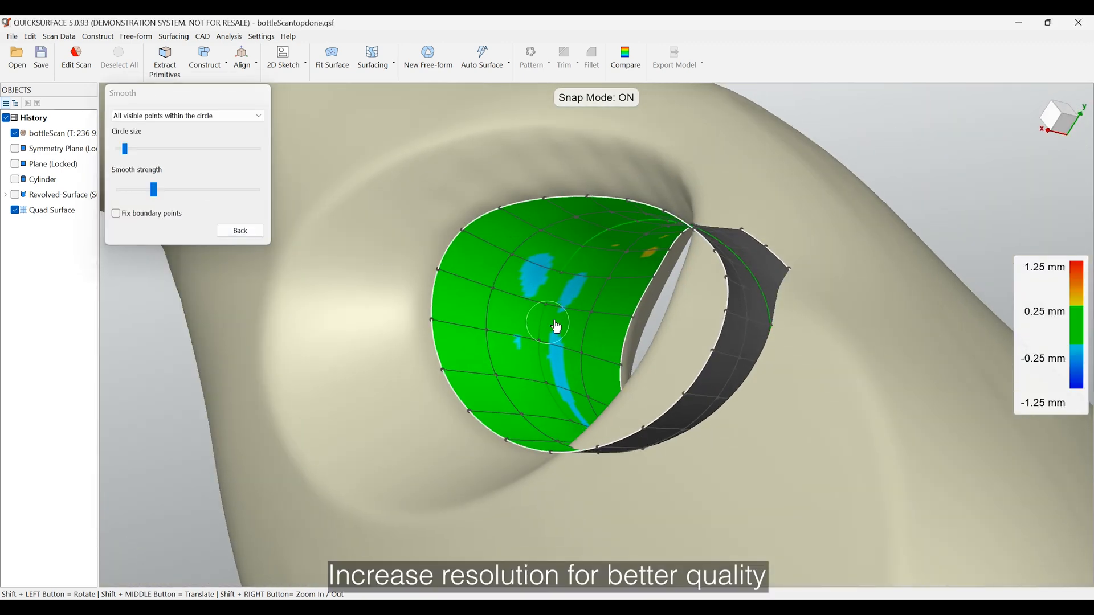
{"action": "left_click_drag", "start_coordinate": [556, 325], "coordinate": [683, 282]}
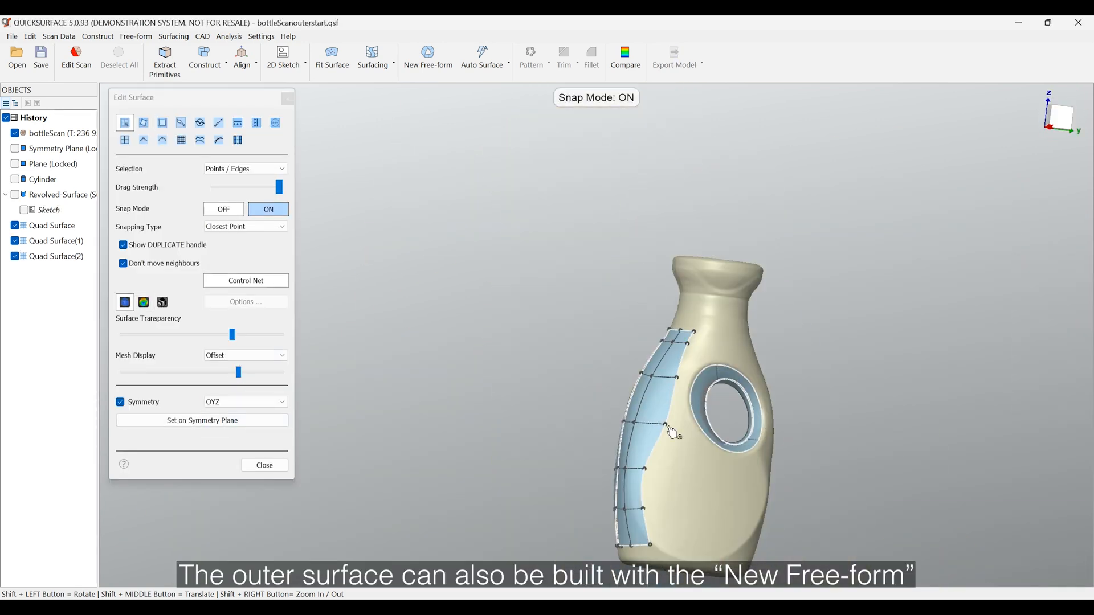
Step: Stretch the free-form outer surface over the bottle side along the scan, then turn Snap Mode off
{"action": "left_click_drag", "start_coordinate": [670, 433], "coordinate": [621, 335]}
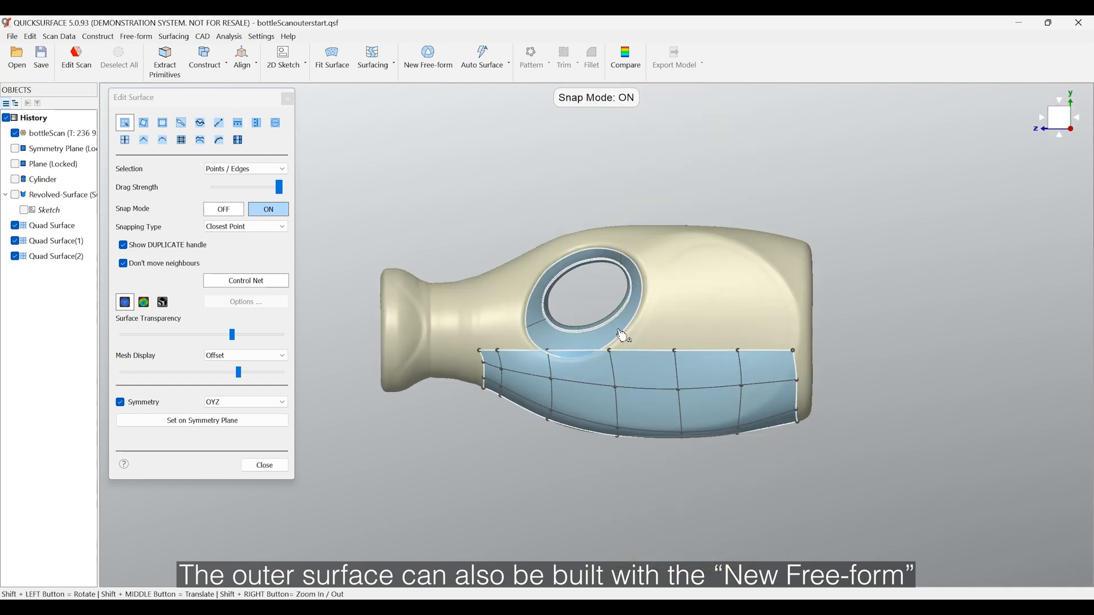
{"action": "left_click_drag", "start_coordinate": [621, 335], "coordinate": [604, 359]}
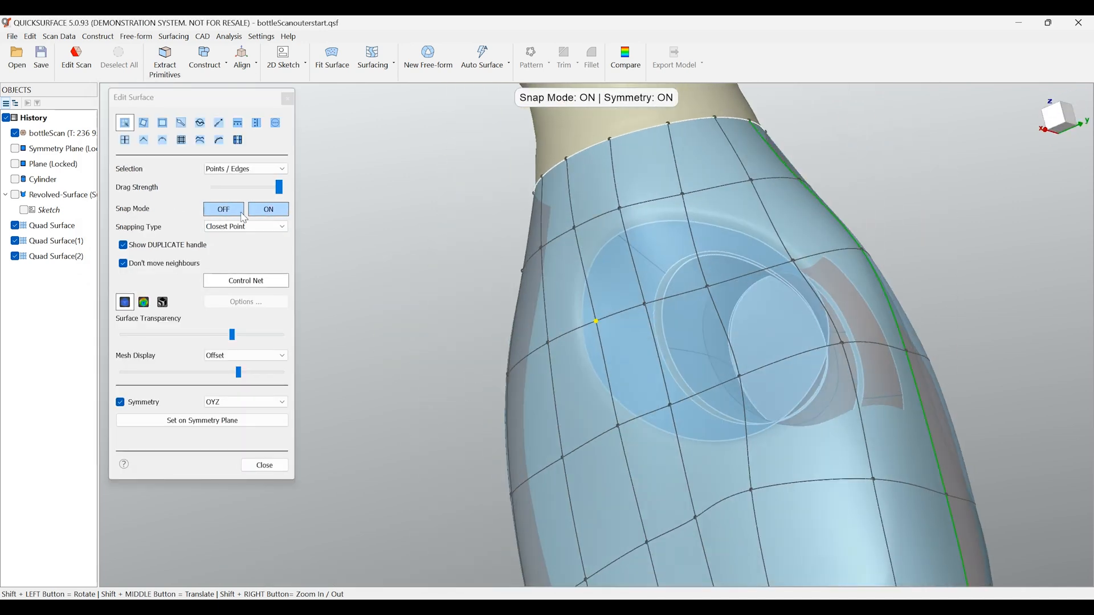
{"action": "left_click", "coordinate": [143, 301]}
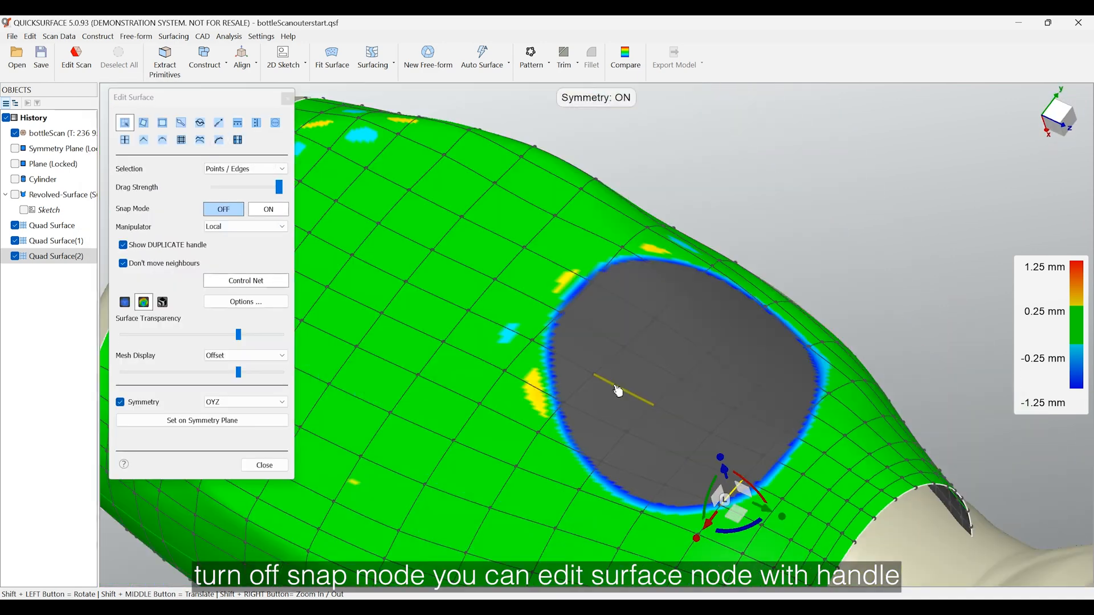
Step: Move outer-surface nodes with the manipulator, smooth along the rim, and close editing
{"action": "left_click", "coordinate": [268, 208]}
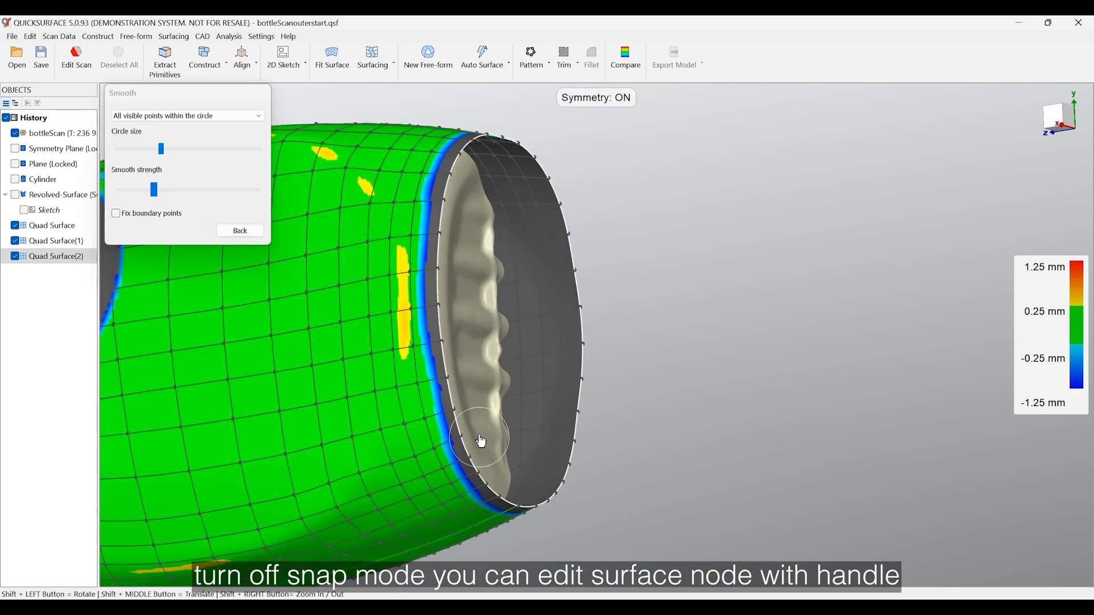
{"action": "left_click", "coordinate": [239, 230]}
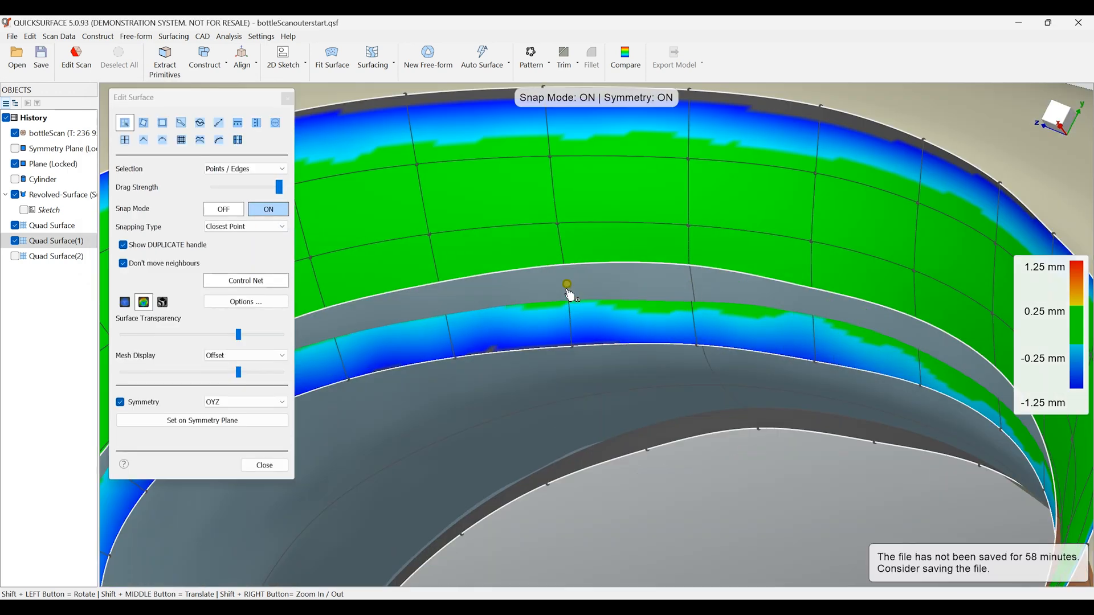
{"action": "left_click", "coordinate": [263, 465]}
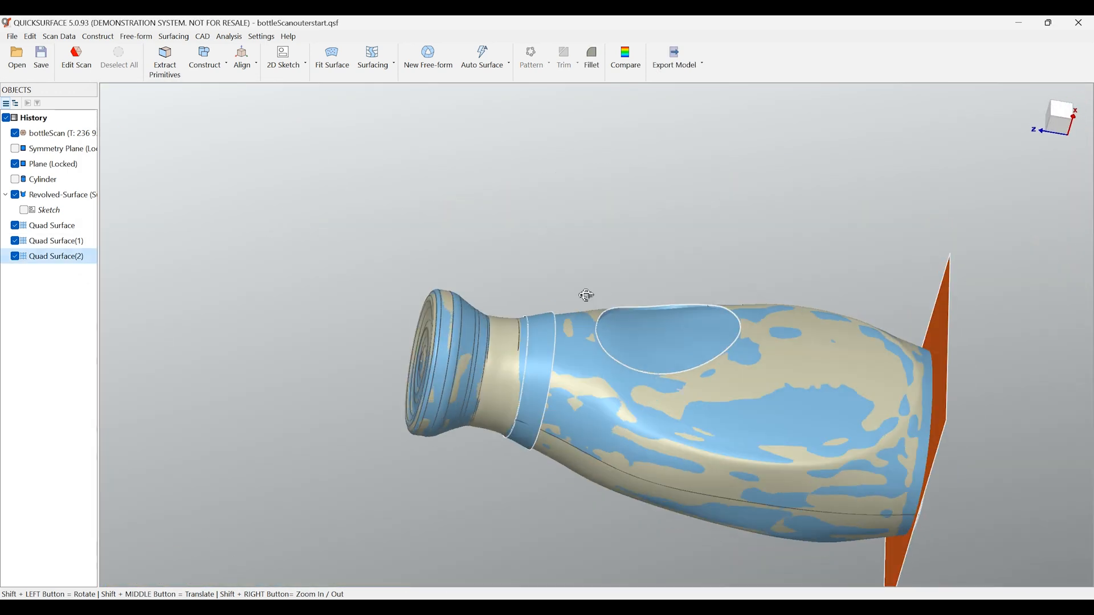
Step: Automatically trim the surfaces into a closed body and fillet its edges at 15 mm
{"action": "left_click", "coordinate": [563, 58]}
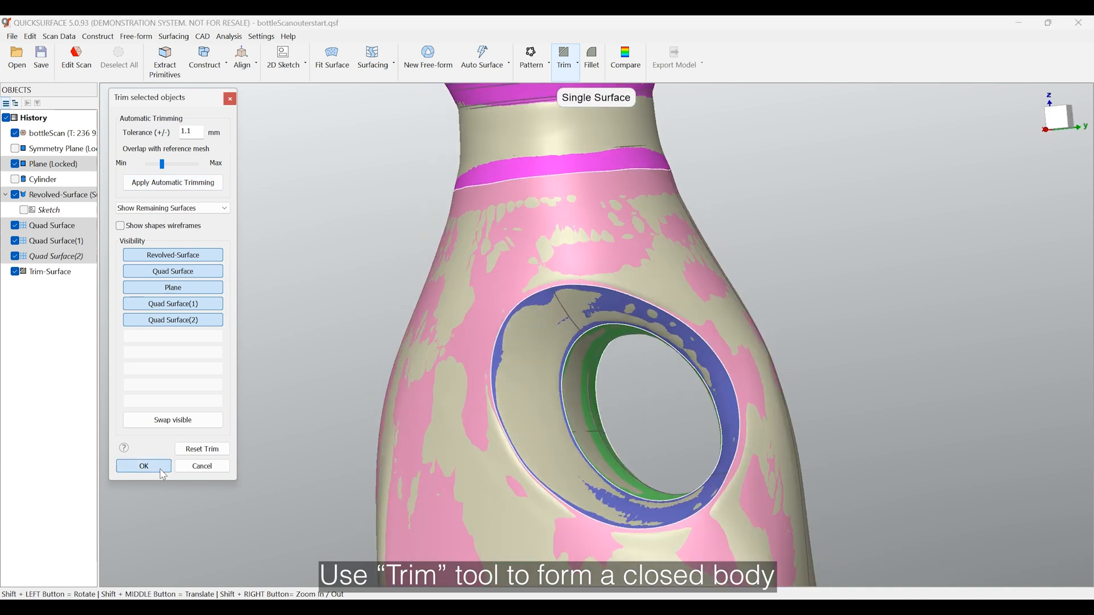
{"action": "left_click", "coordinate": [143, 466]}
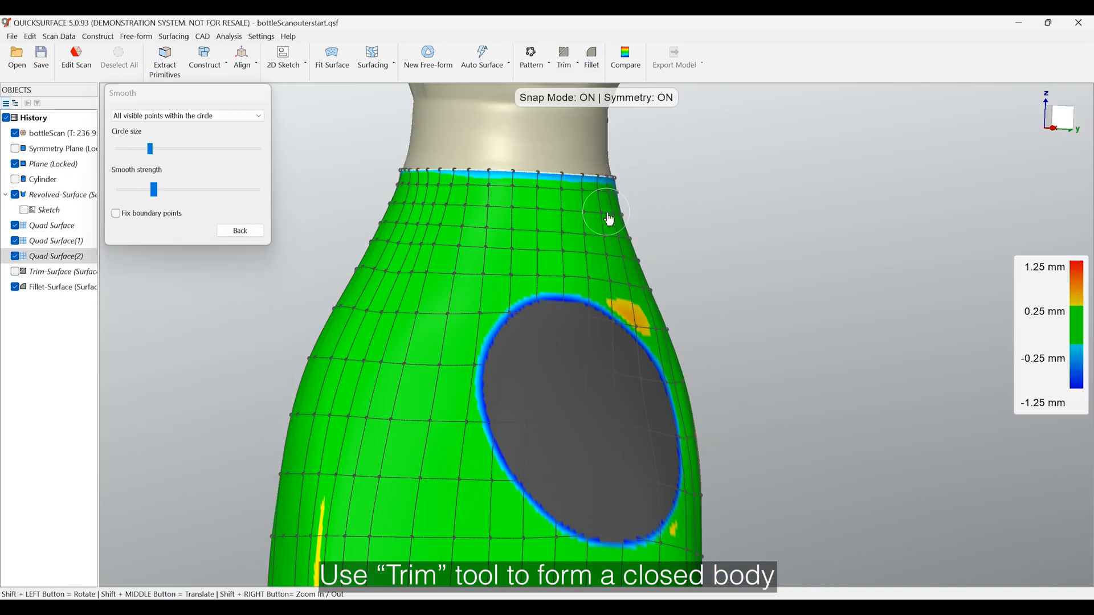
{"action": "left_click", "coordinate": [591, 56]}
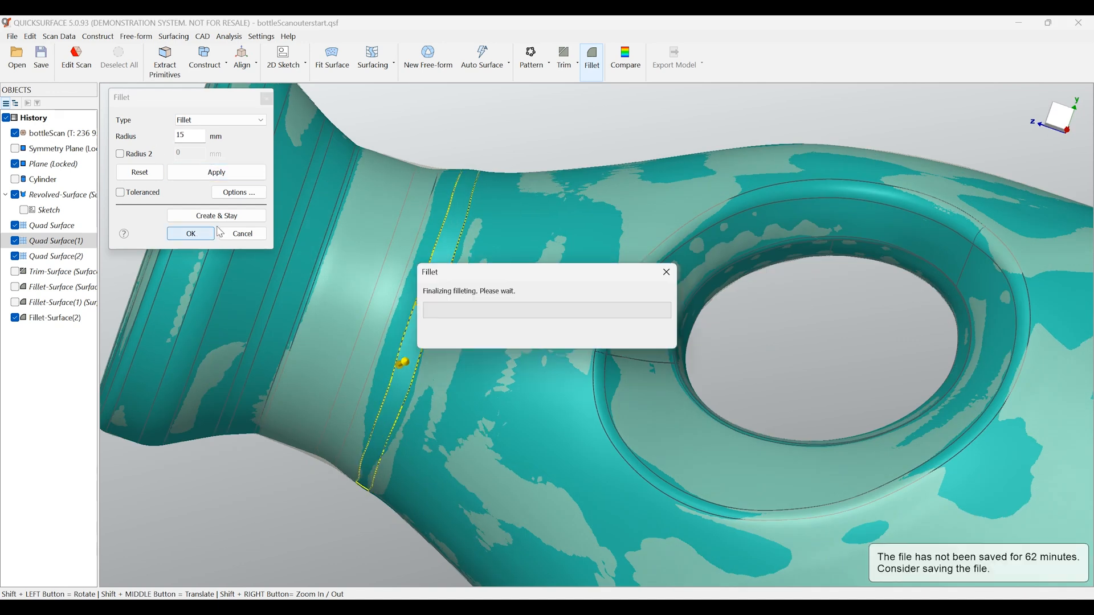
{"action": "left_click", "coordinate": [624, 58]}
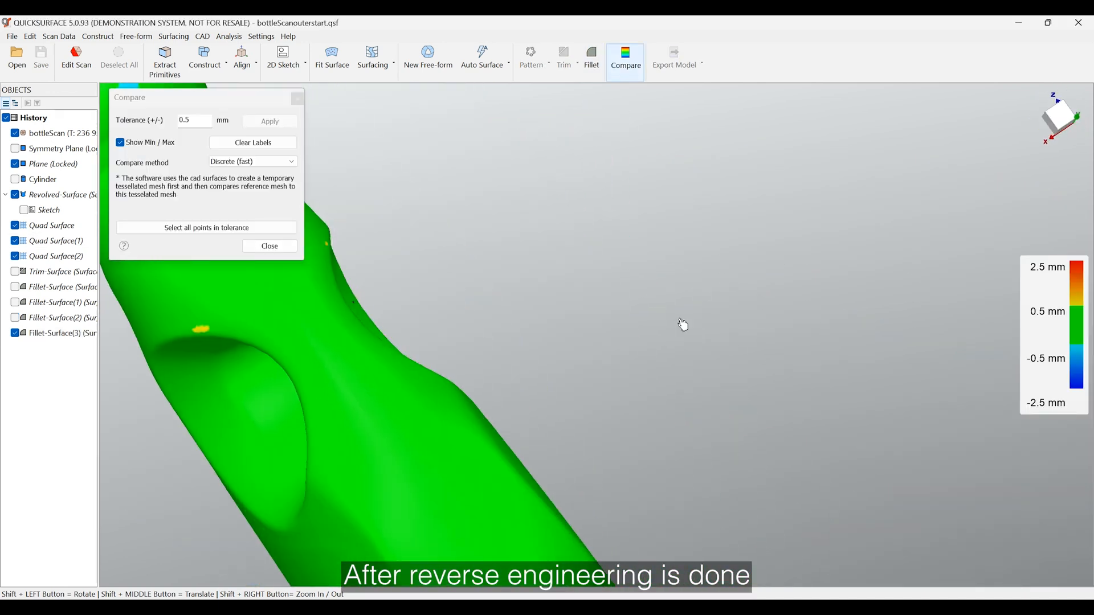
Step: Close the deviation comparison and hide bottleScan so only the finished body shows
{"action": "left_click", "coordinate": [269, 246]}
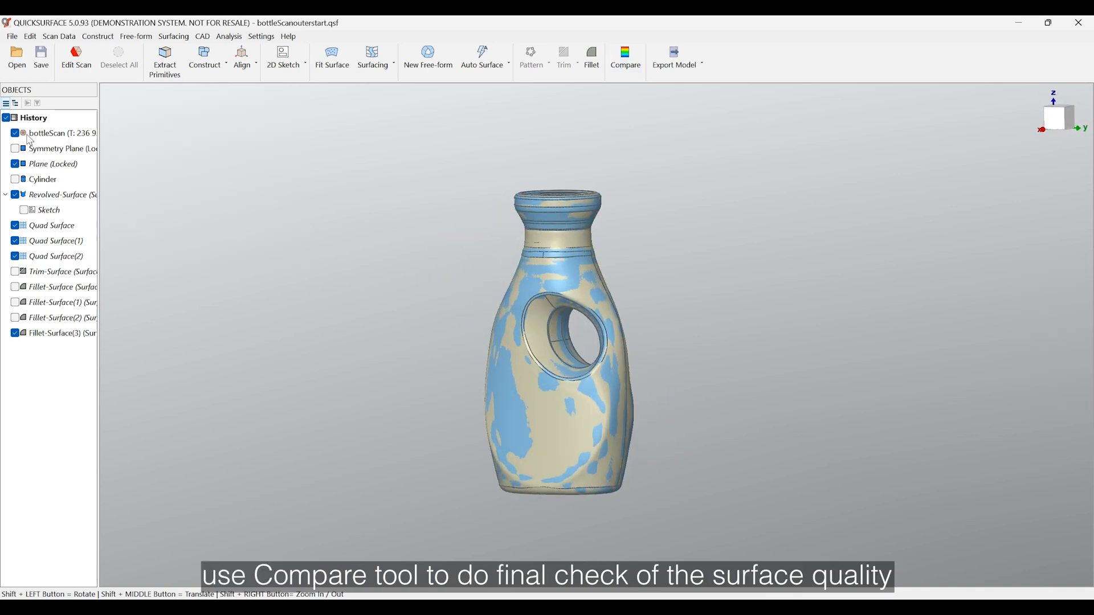
{"action": "left_click", "coordinate": [15, 133]}
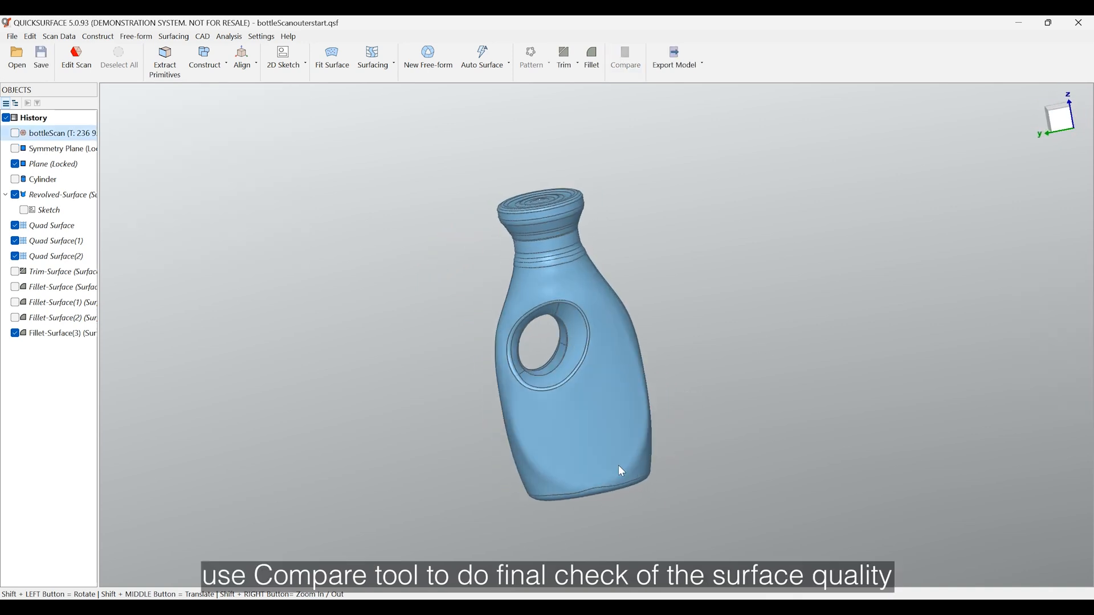